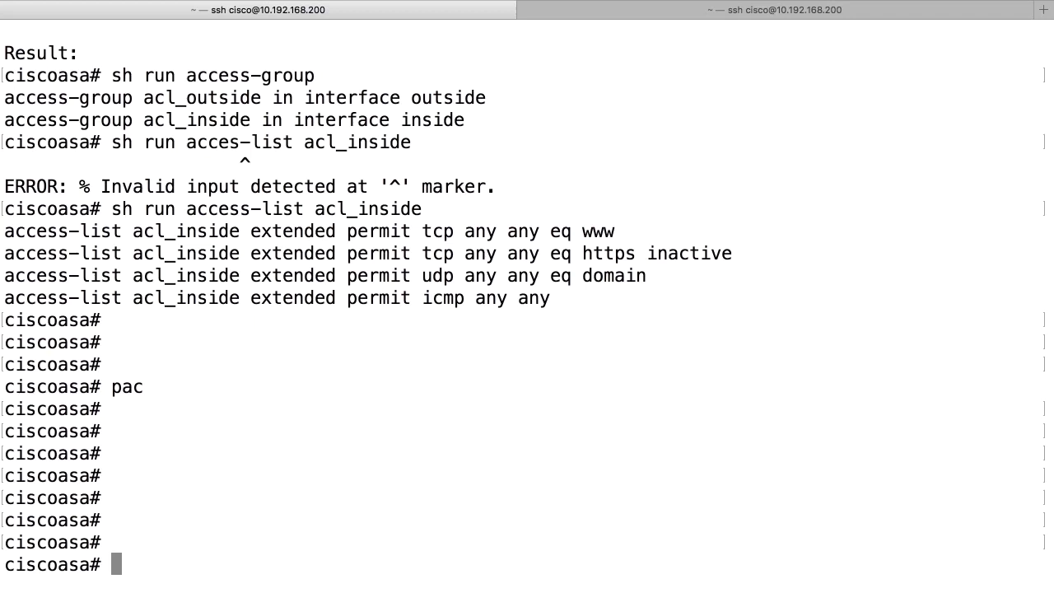
# - Run 'sh capture' to list existing captures (none), then start a new 'capture' command
pyautogui.write('capture')
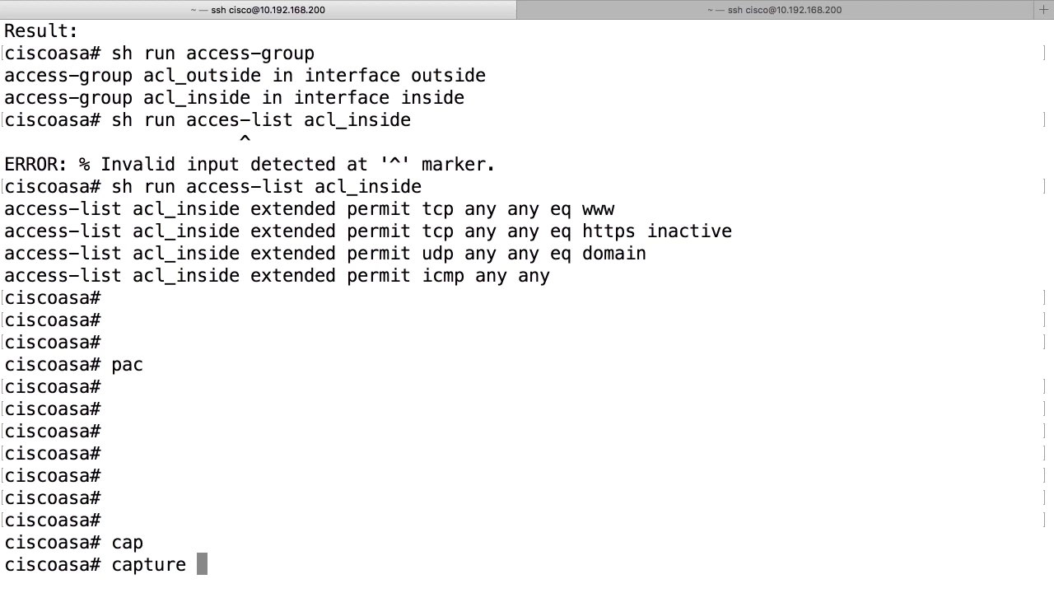
pyautogui.write('sh')
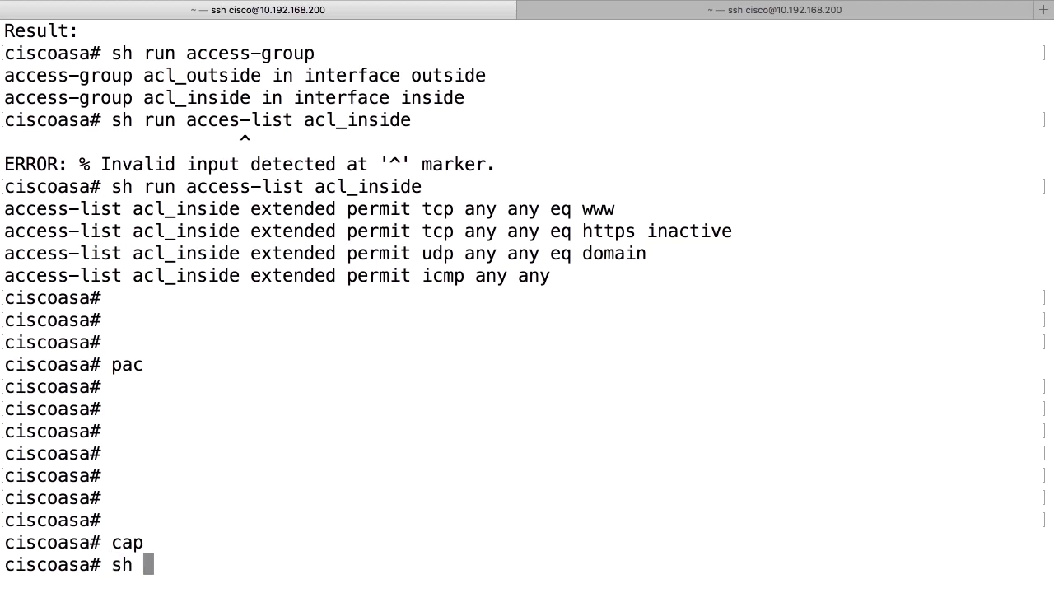
pyautogui.write('capture')
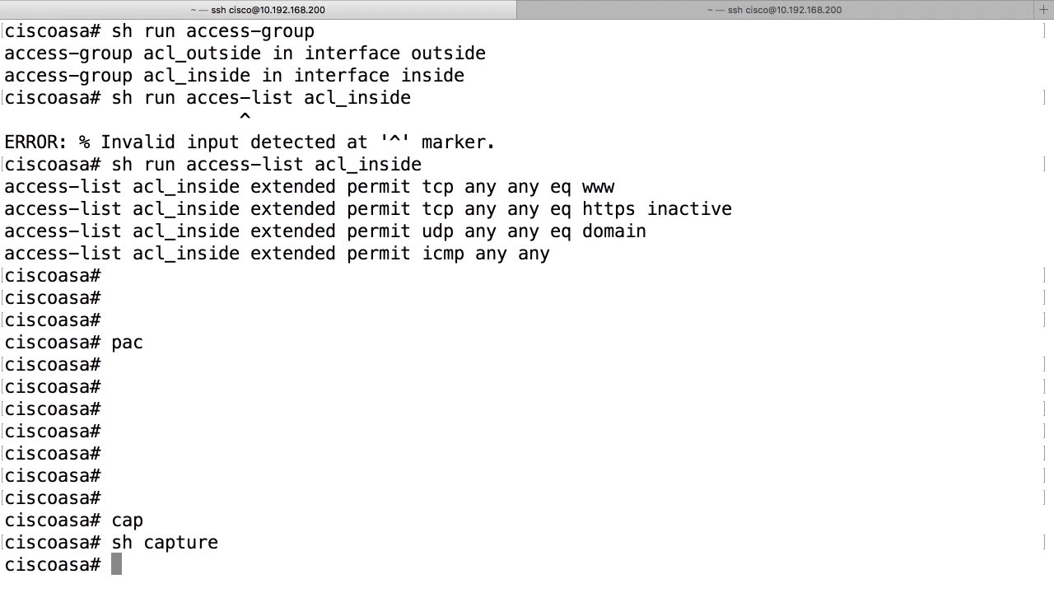
pyautogui.write('capte')
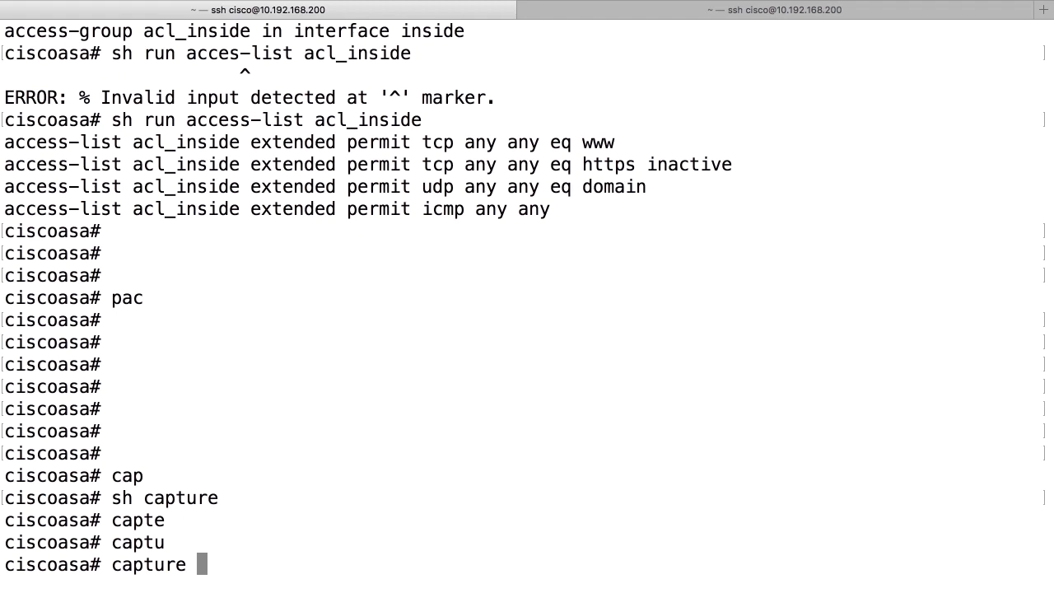
# - Build 'capture MYCAPTURE interface inside', using '?' at each stage to list the options
pyautogui.write('?')
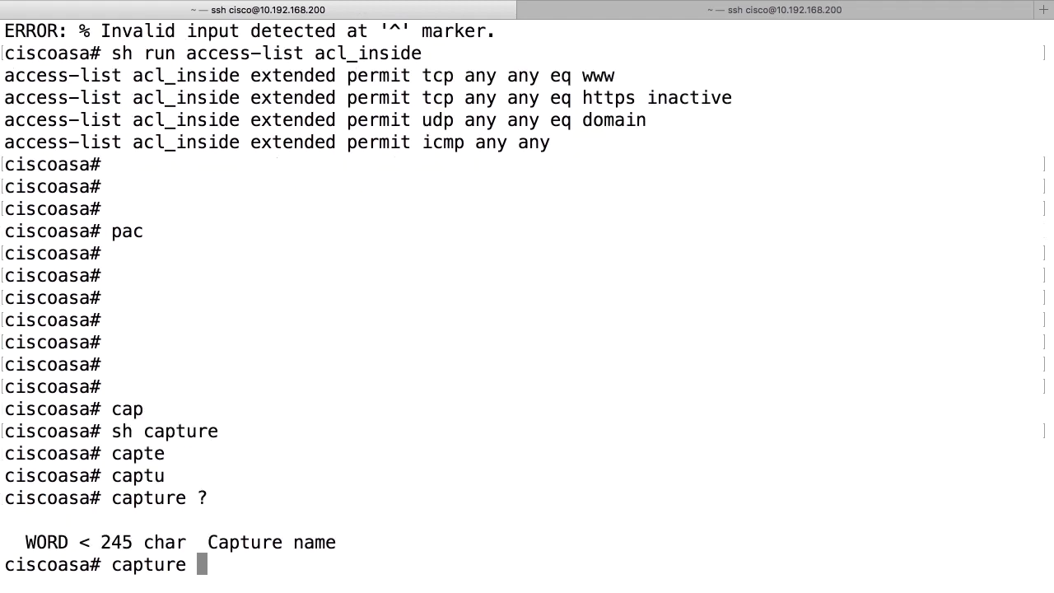
pyautogui.write('MYC')
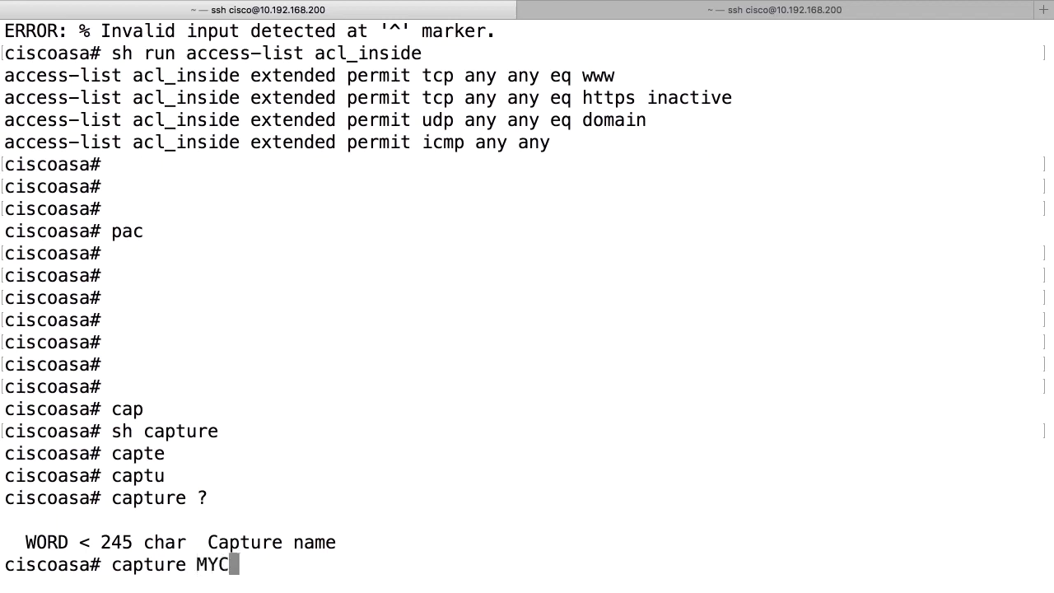
pyautogui.write('APTURE')
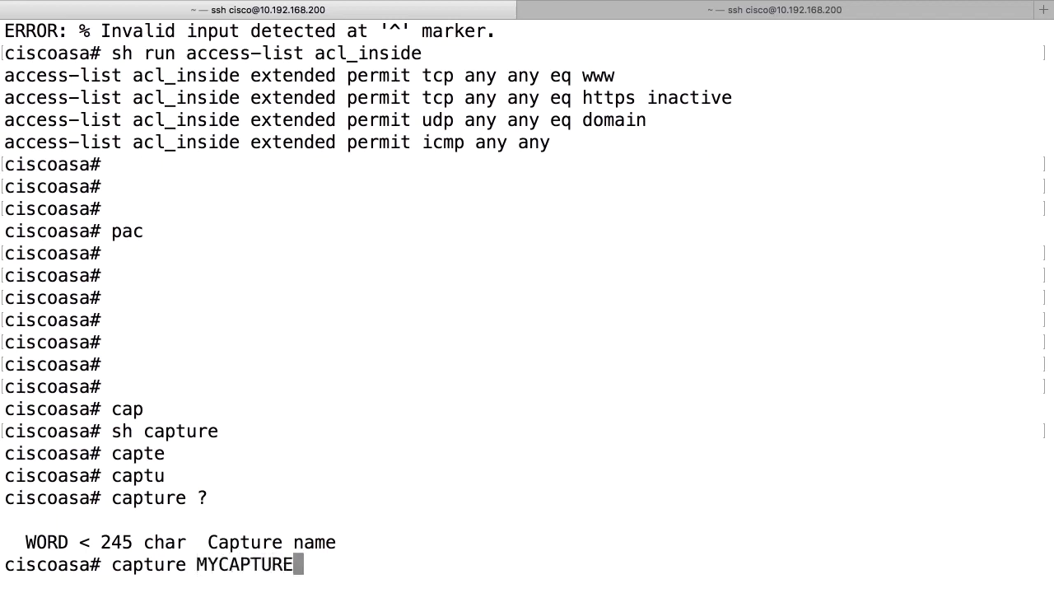
pyautogui.write('?')
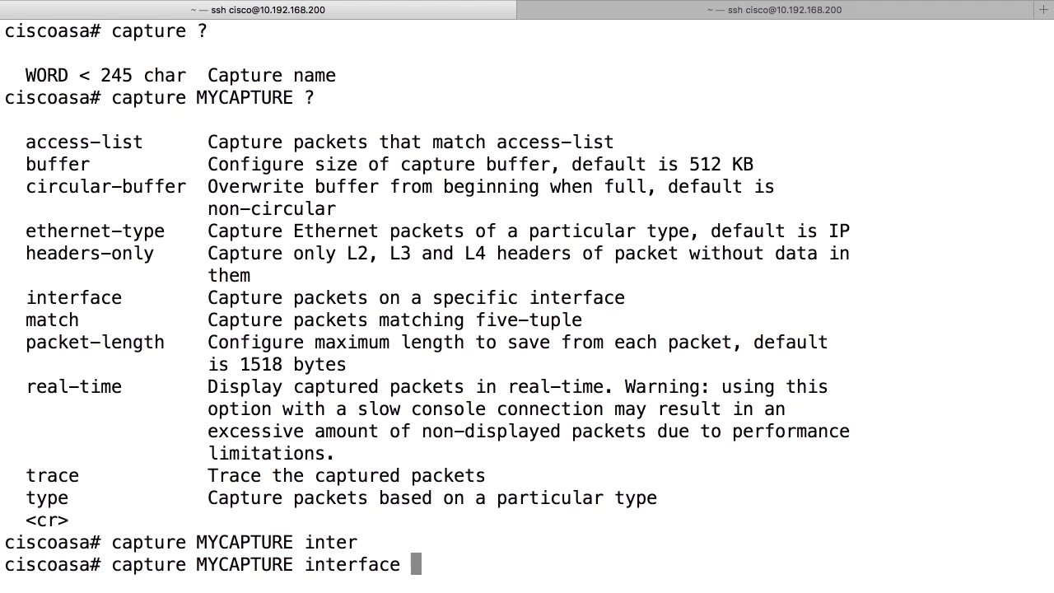
pyautogui.write('inside')
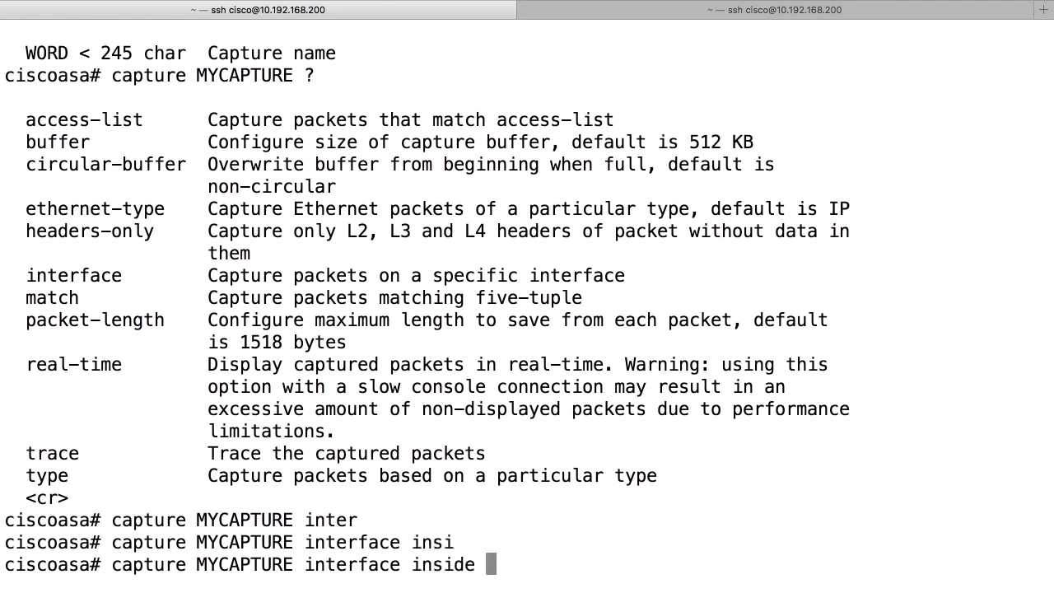
pyautogui.write('?')
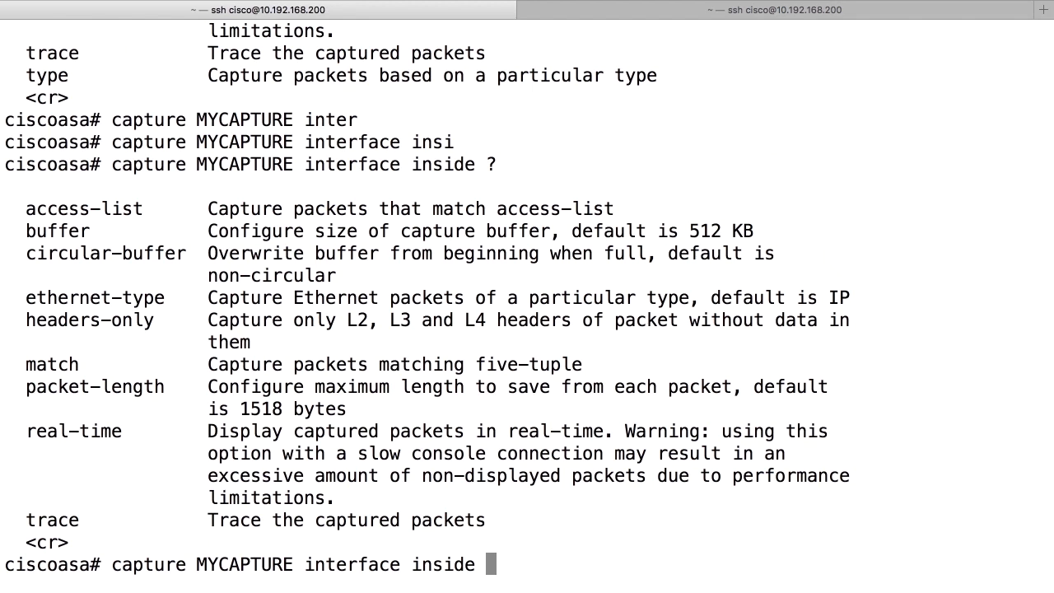
# - Run MYCAPTURE in real-time and scroll through 70 ICMP echoes between 10.0.0.100 and 8.8.8.8
pyautogui.write('real-time')
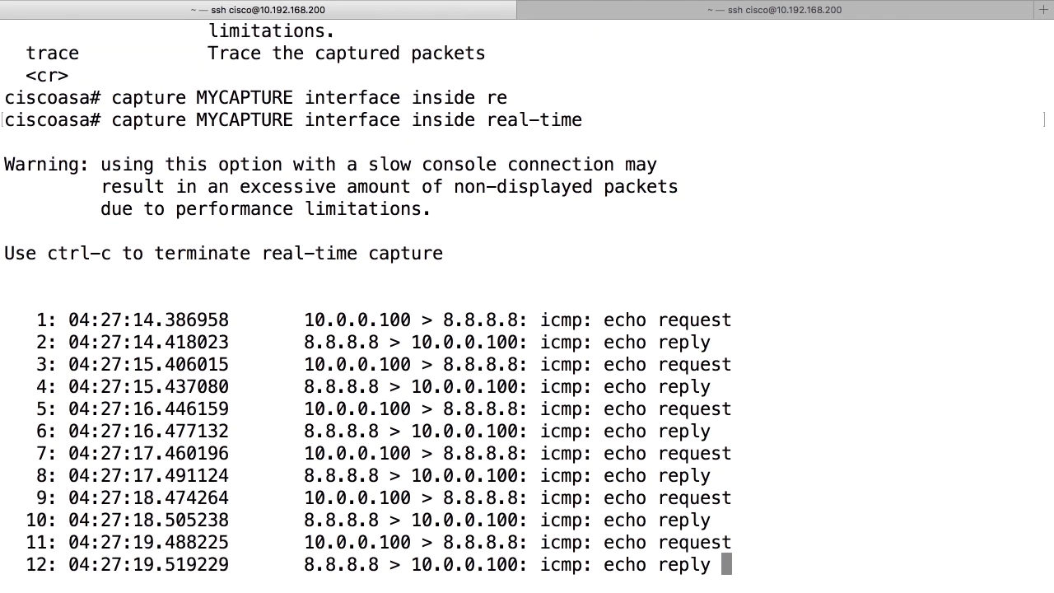
pyautogui.scroll(-3)
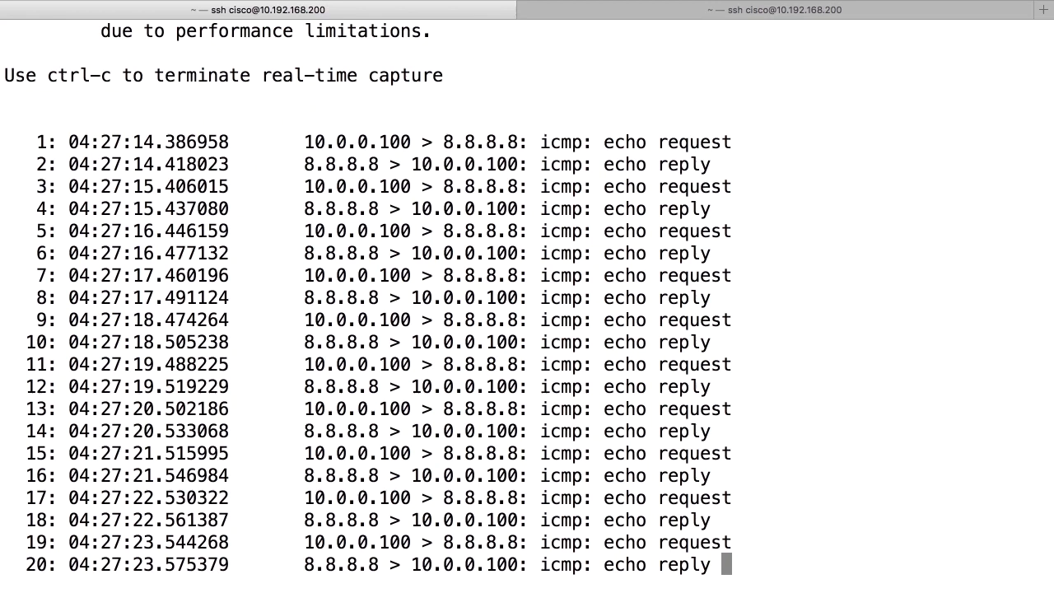
pyautogui.scroll(-3)
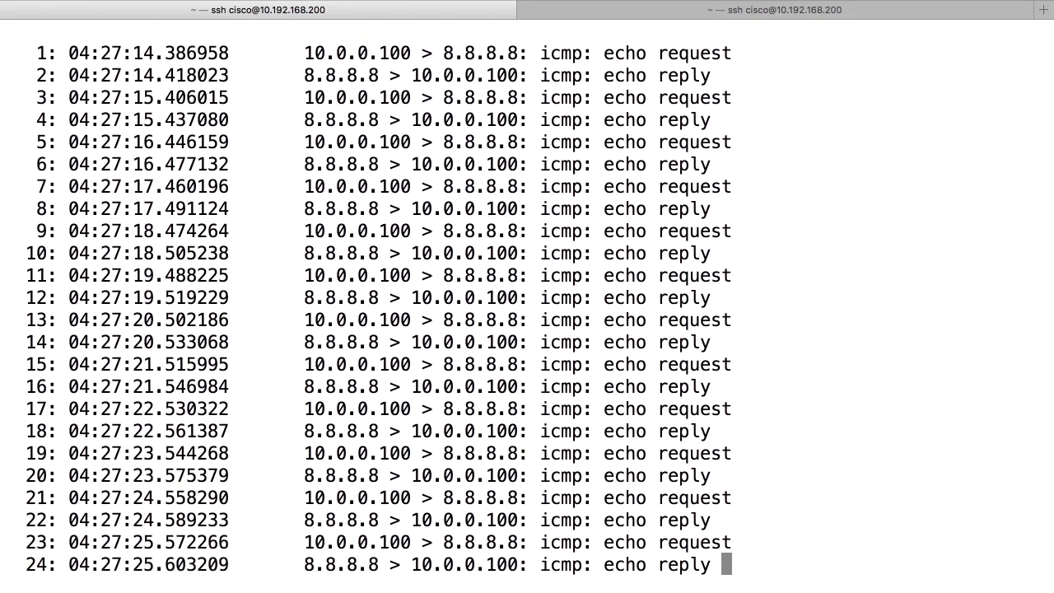
pyautogui.scroll(-3)
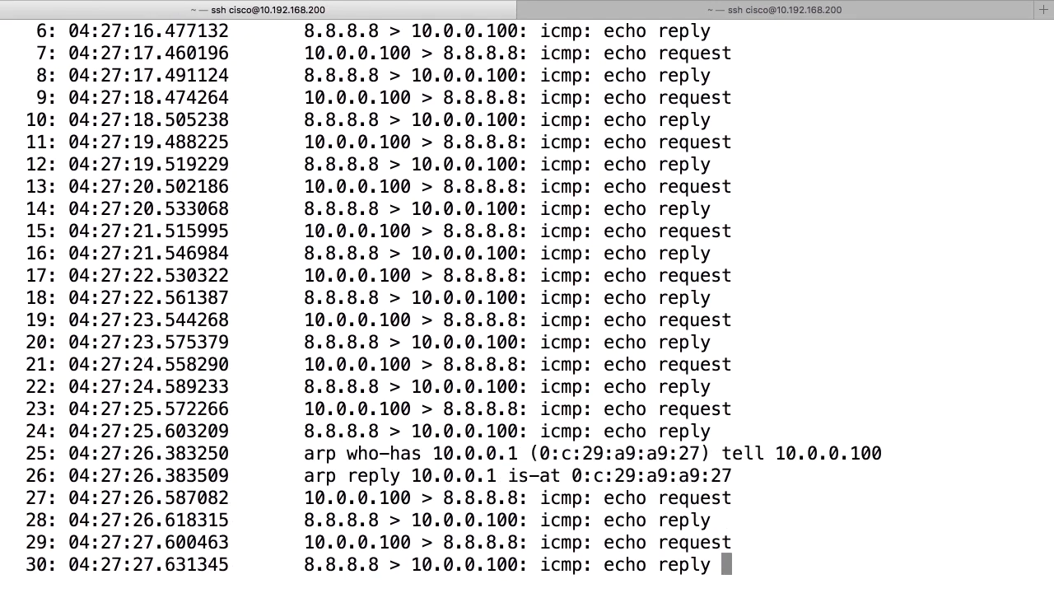
pyautogui.scroll(-3)
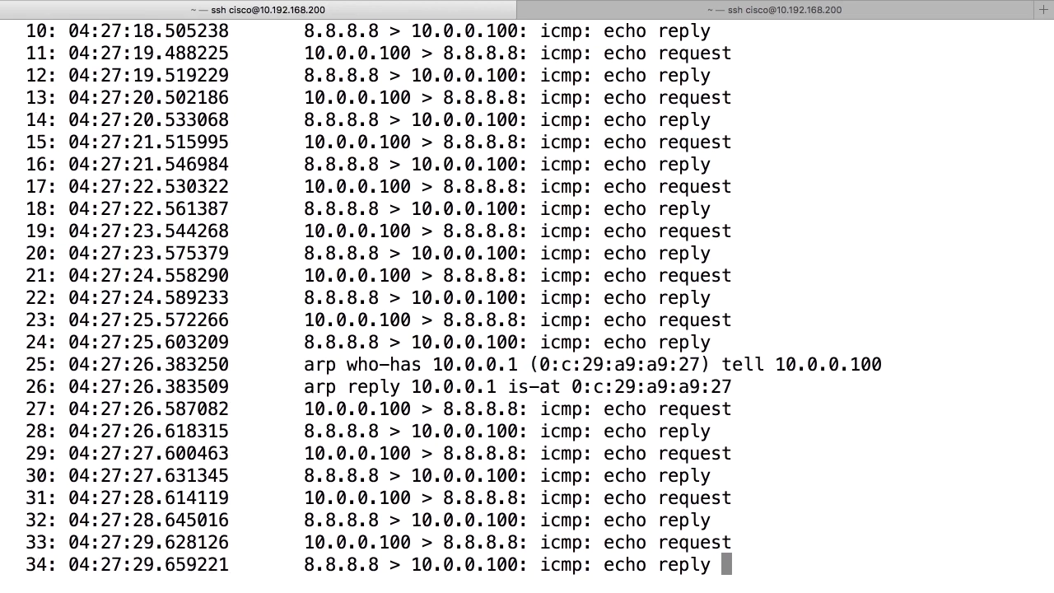
pyautogui.scroll(-3)
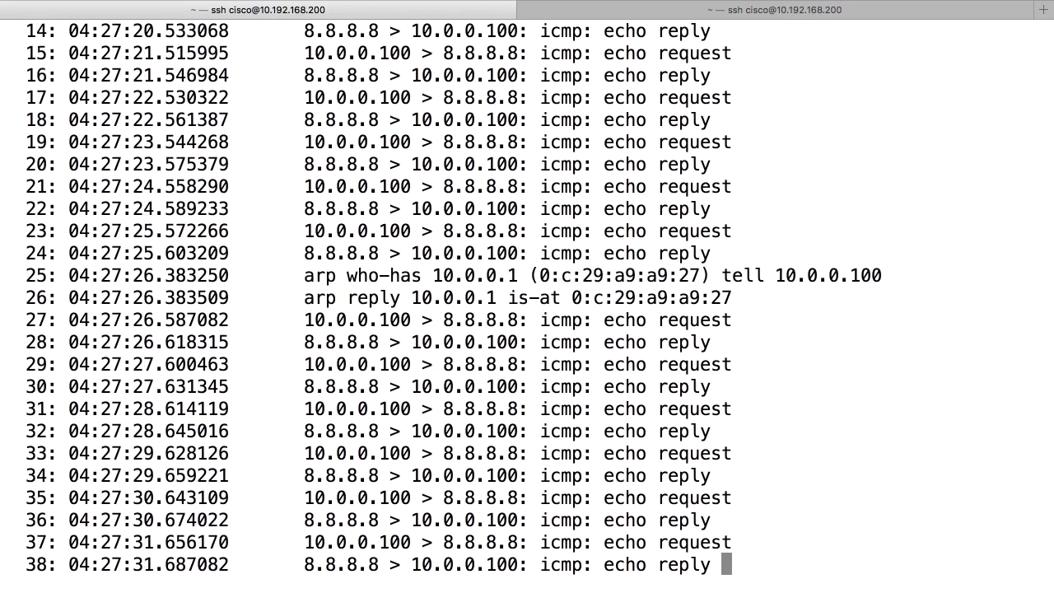
pyautogui.scroll(-3)
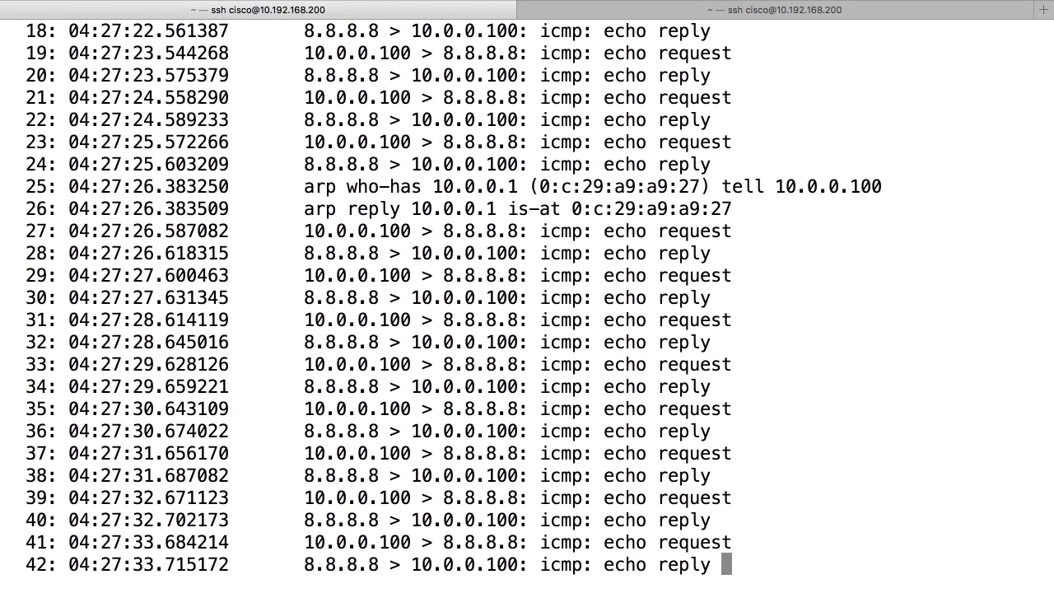
pyautogui.scroll(-3)
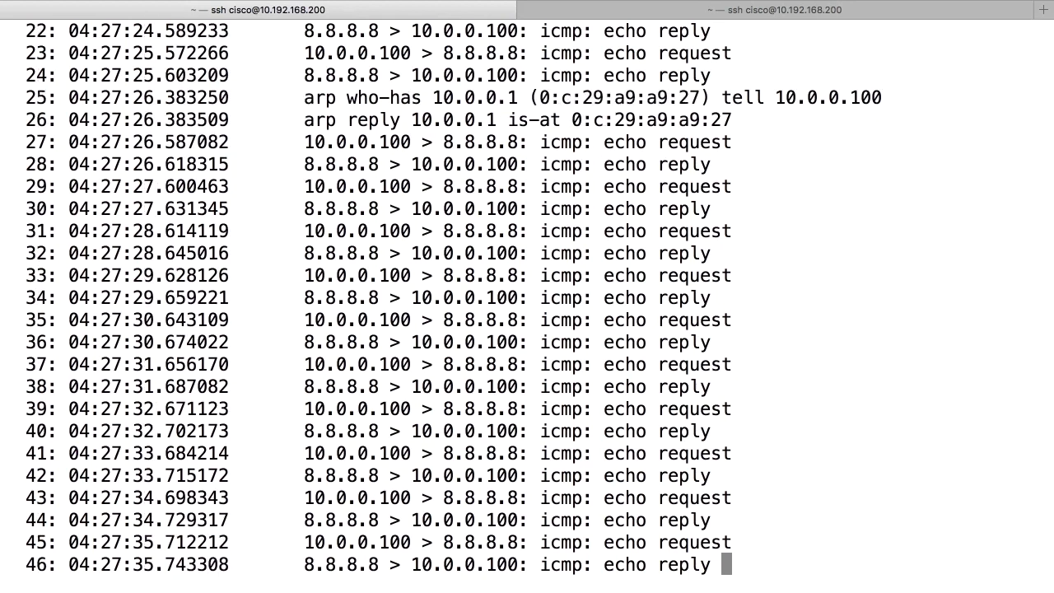
pyautogui.scroll(-3)
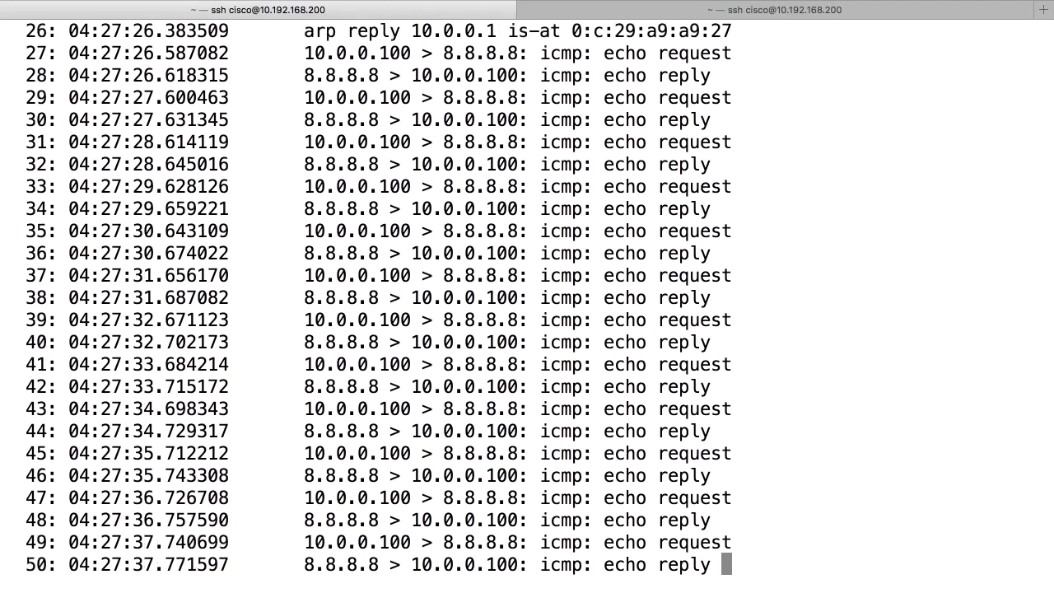
pyautogui.scroll(-3)
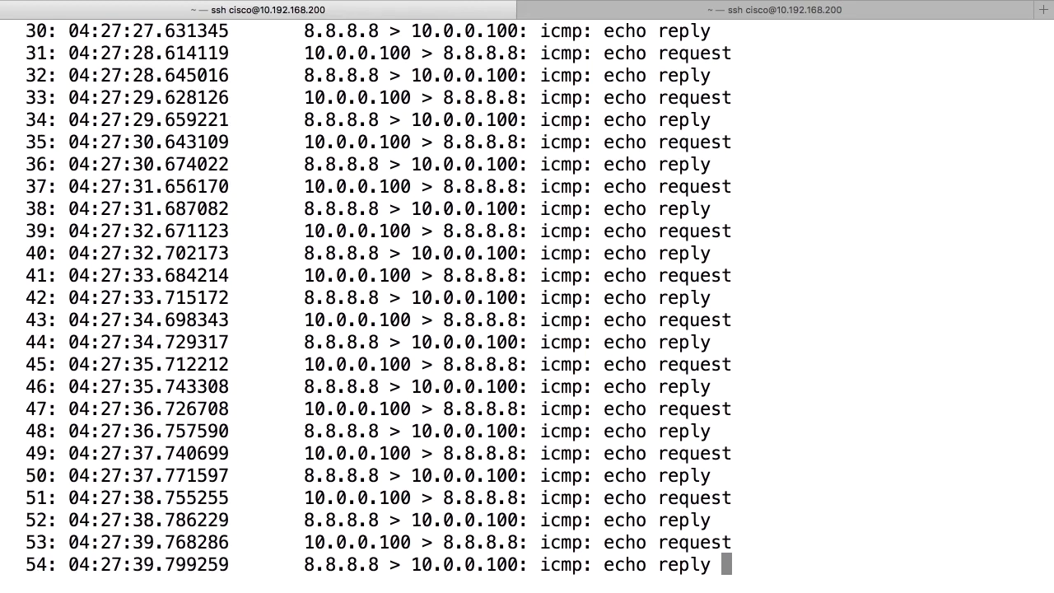
pyautogui.scroll(-3)
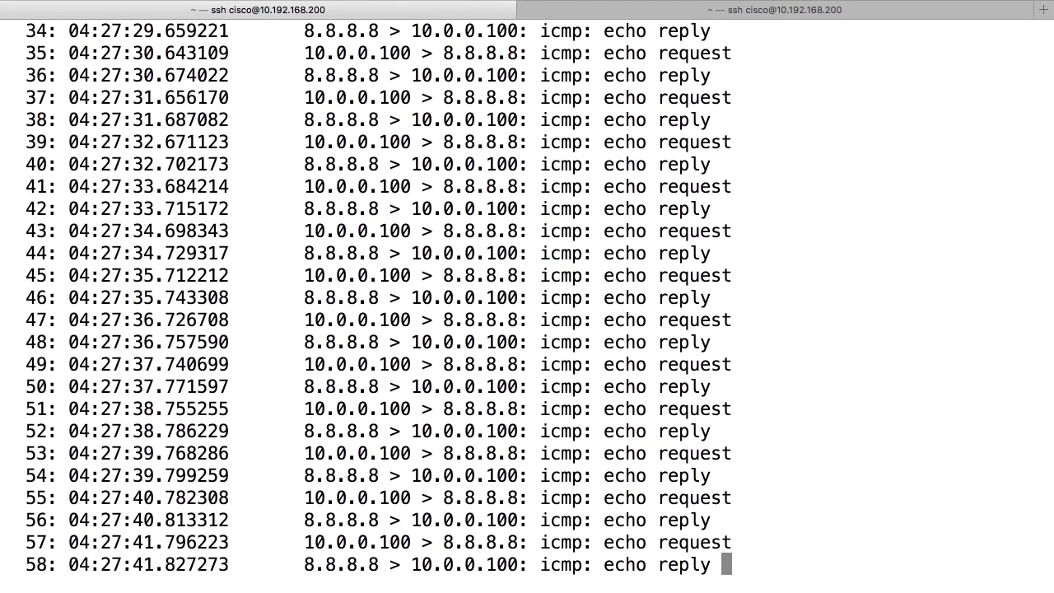
pyautogui.scroll(-3)
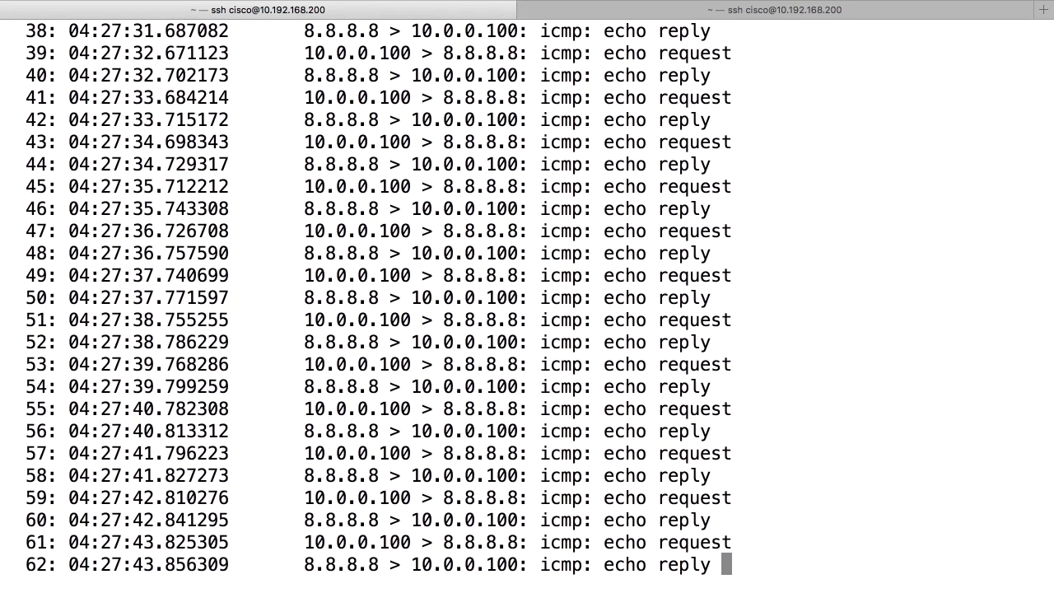
pyautogui.scroll(-3)
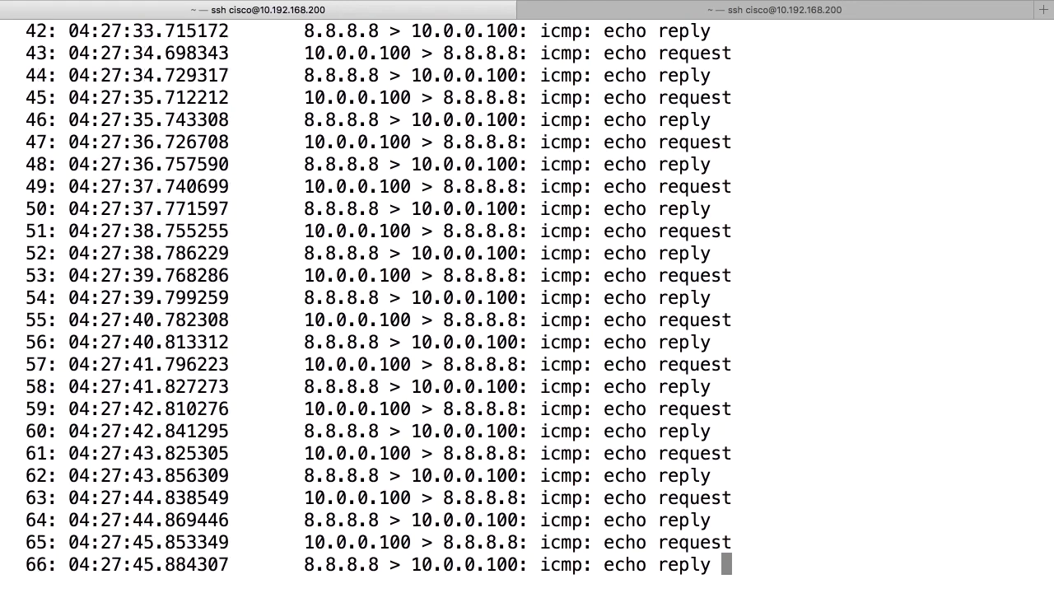
pyautogui.scroll(-3)
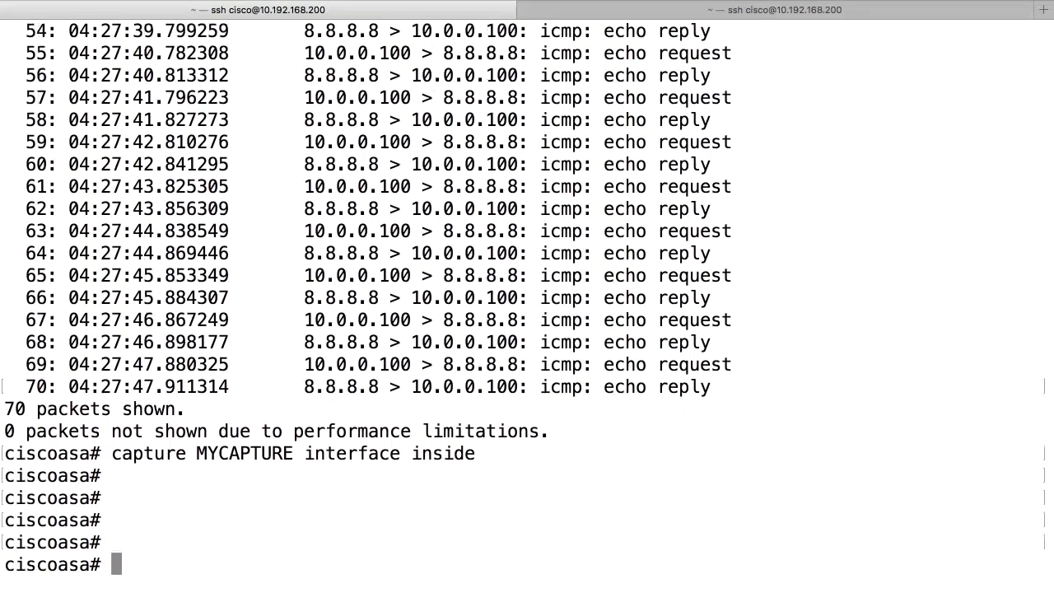
# - Capture unfiltered on inside, watch 'sh capture' grow to 13002 bytes, then start 'no capture'
pyautogui.write('capture MYCAPTURE interface inside real-time')
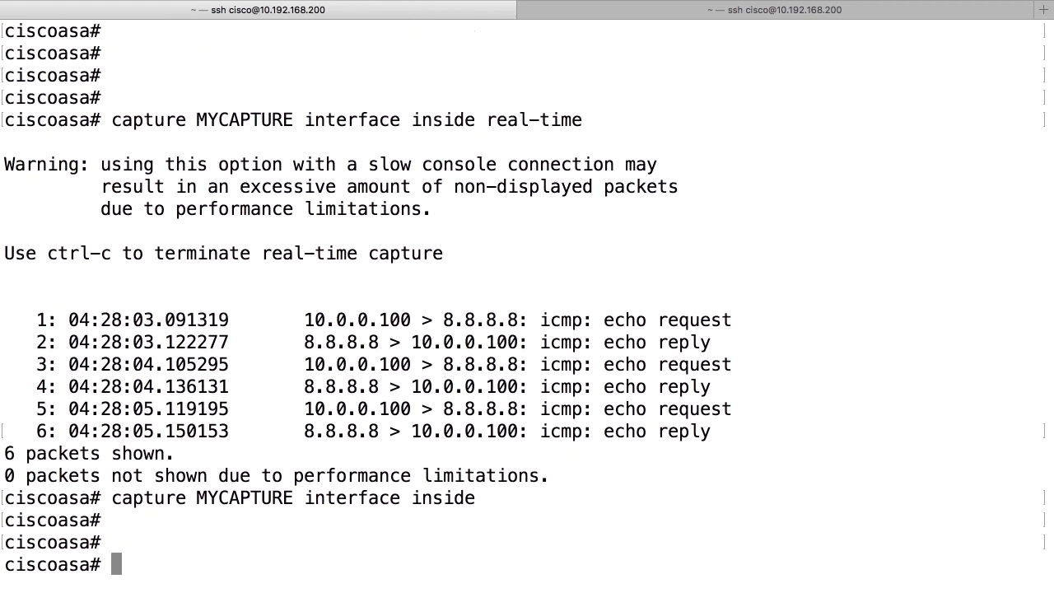
pyautogui.write('sh capture')
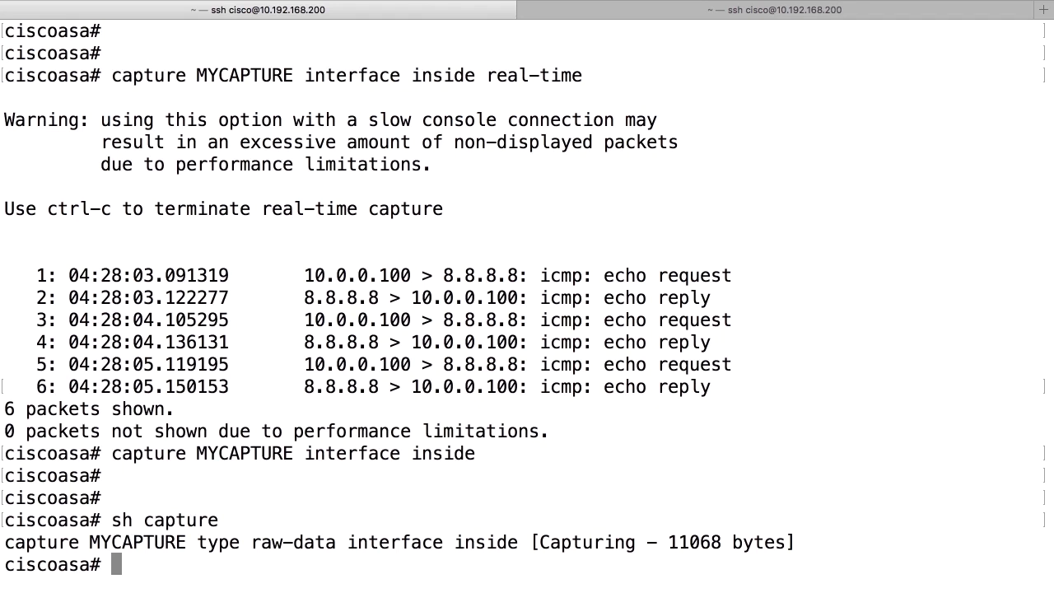
pyautogui.write('sh capture')
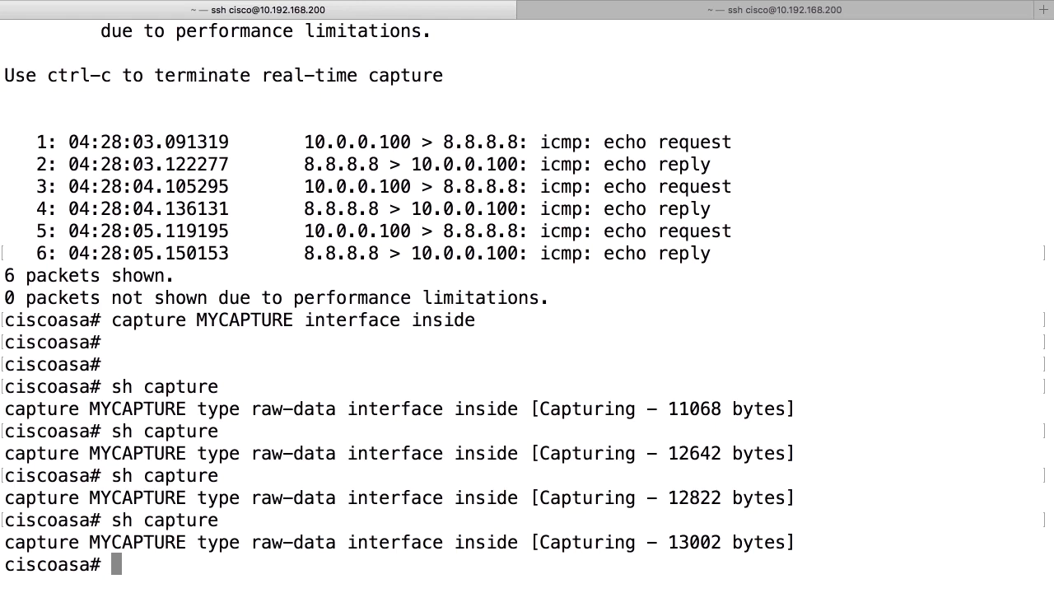
pyautogui.write('no capture MYCAPTURE')
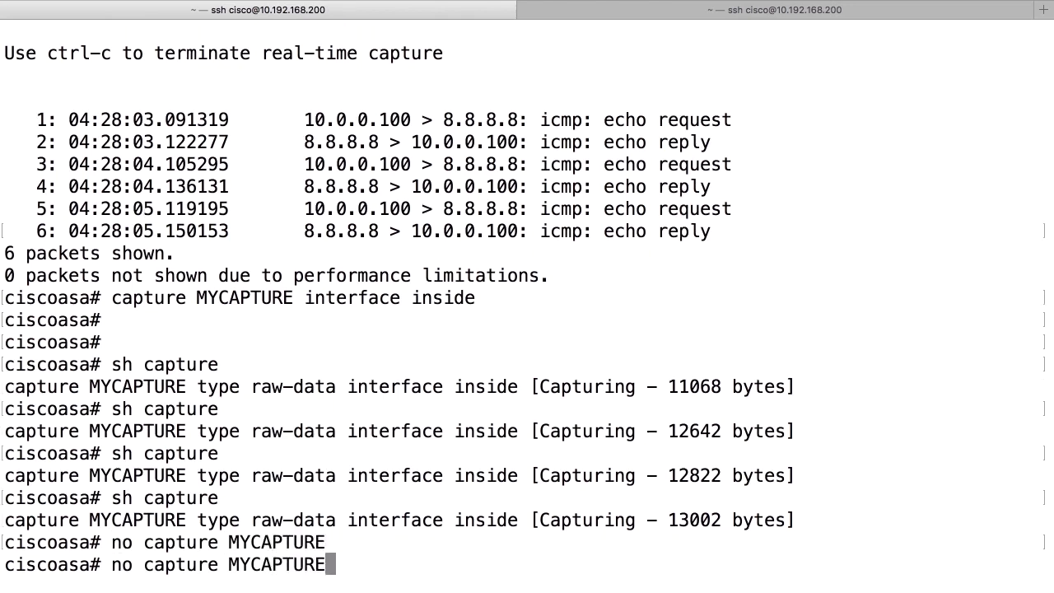
# - Recreate MYCAPTURE on inside with 'match tcp any any' and show it caught 0 packets
pyautogui.write('capture MYCAPTURE interface inside match')
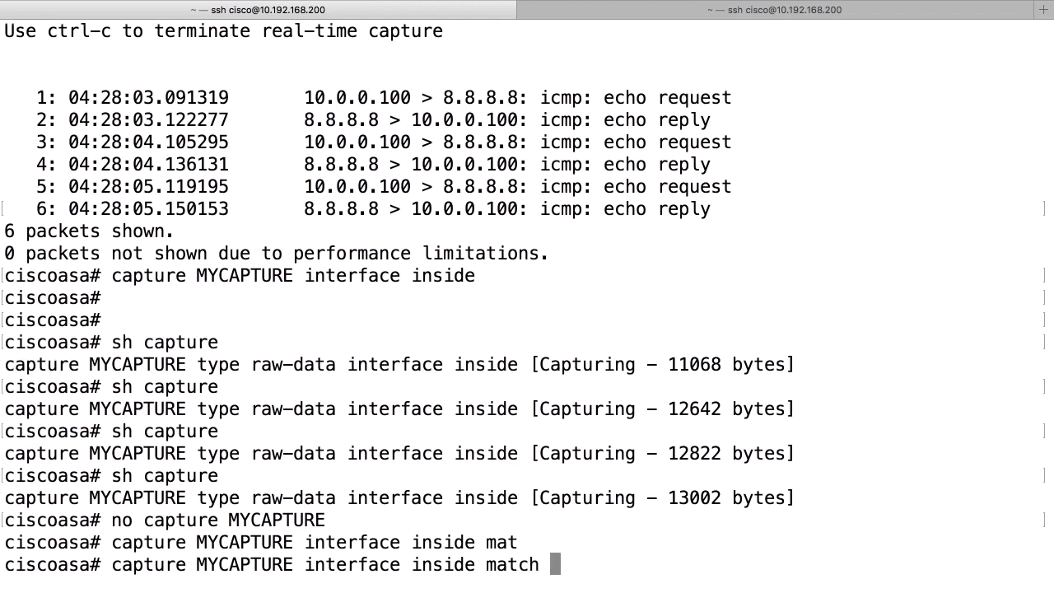
pyautogui.write('?')
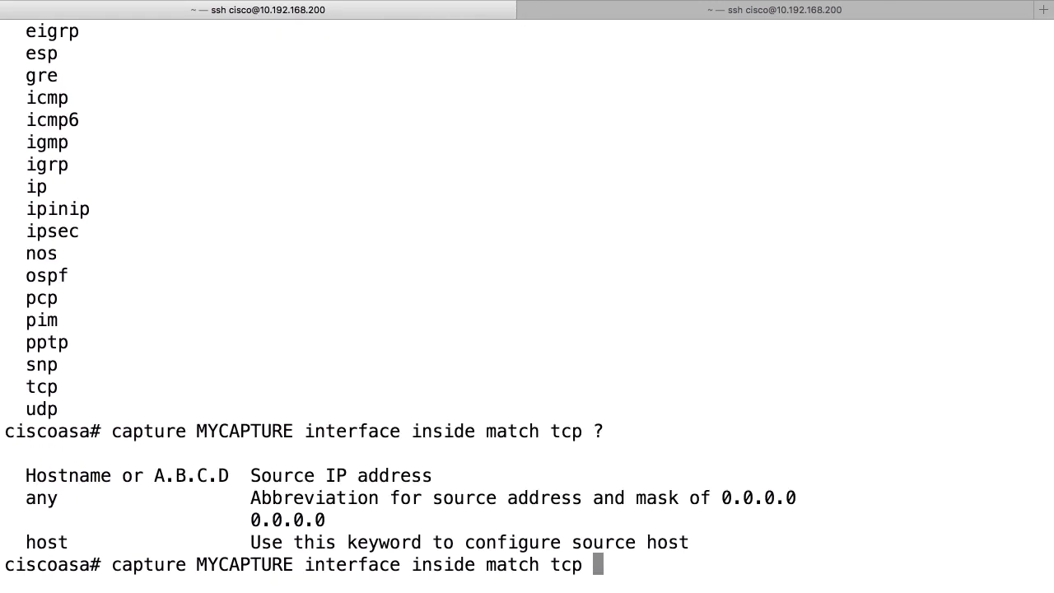
pyautogui.write('any any ?')
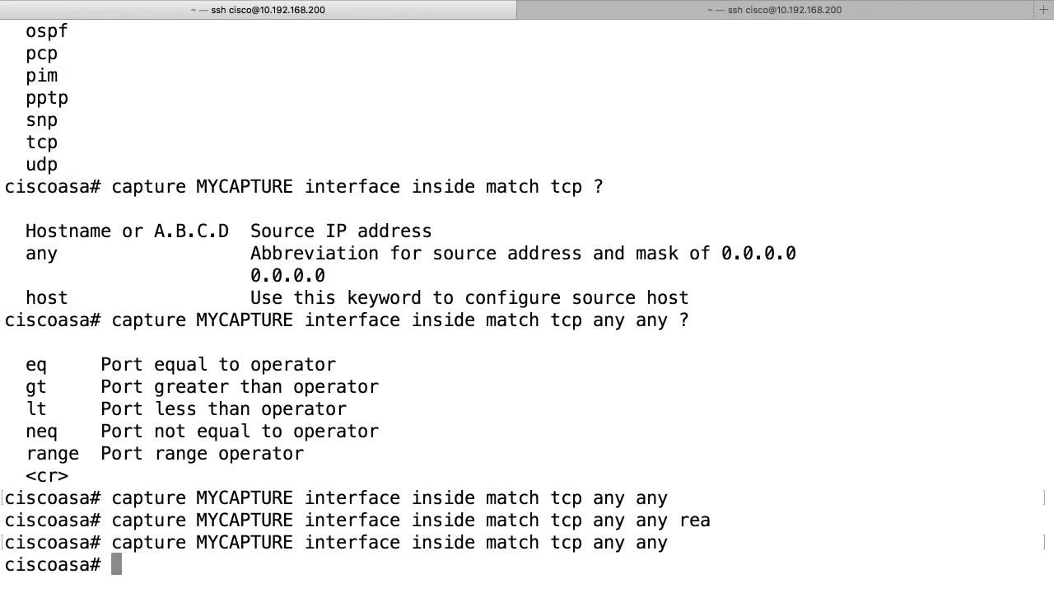
pyautogui.write('sh capture MYCAPTURE')
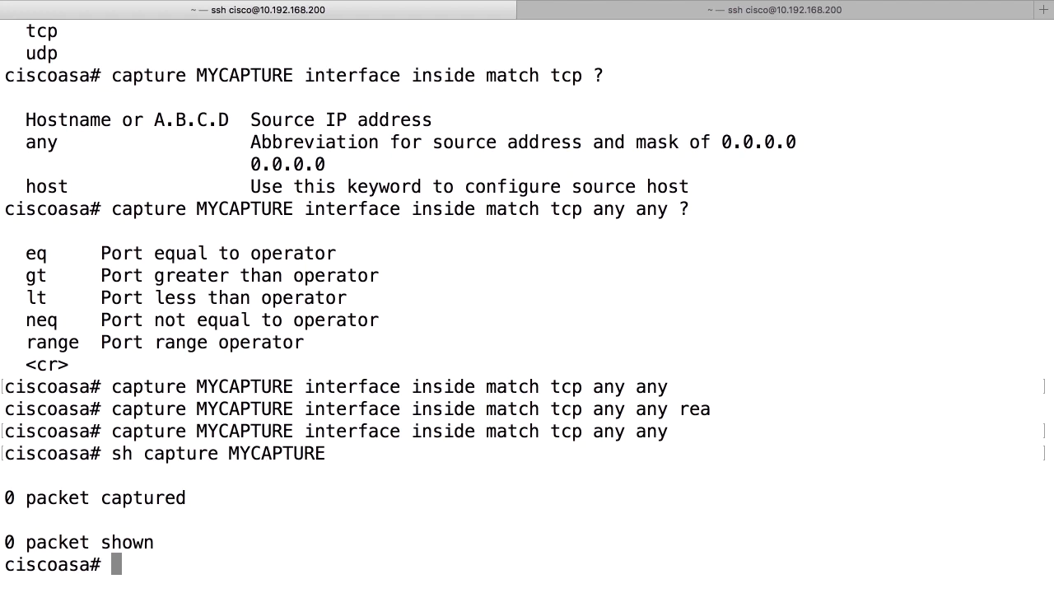
# - Remove MYCAPTURE and recreate it on inside with 'match icmp any any', showing 4 echo packets
pyautogui.write('no capture MYCAPTURE')
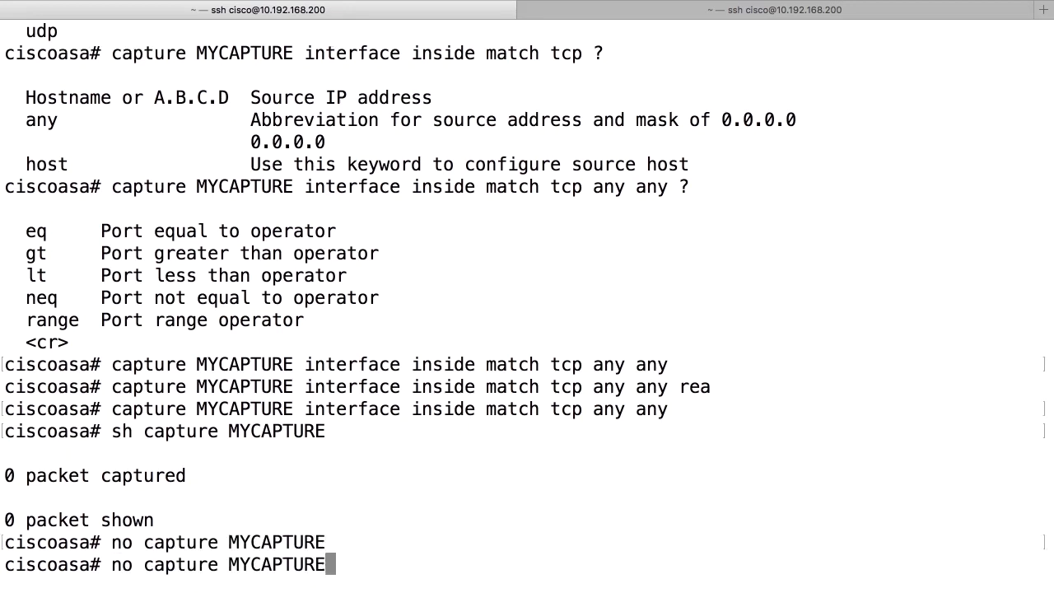
pyautogui.write('capture MYCAPTURE interface inside match tcp any')
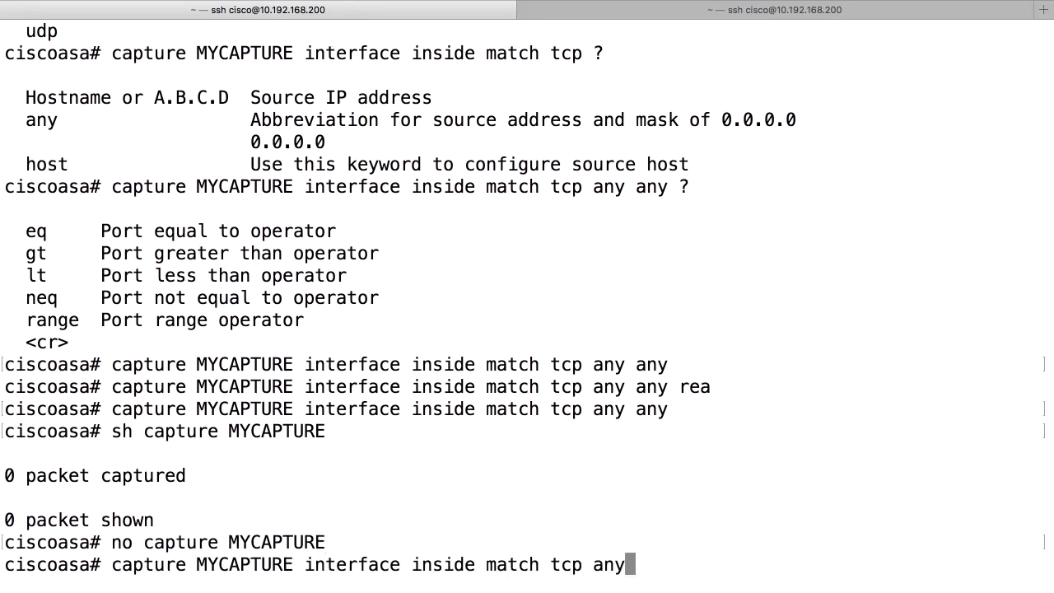
pyautogui.write('icmp ?')
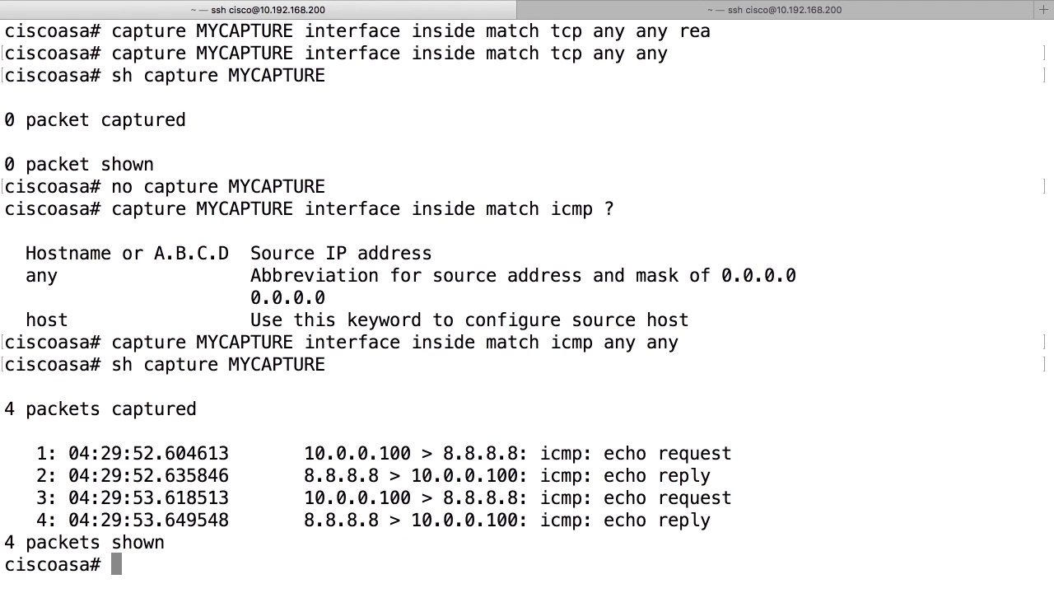
# - In config mode review 'sh run access-list' and add 'access-list CAPTURE extended permit icmp any4 any4'
pyautogui.write('conf t')
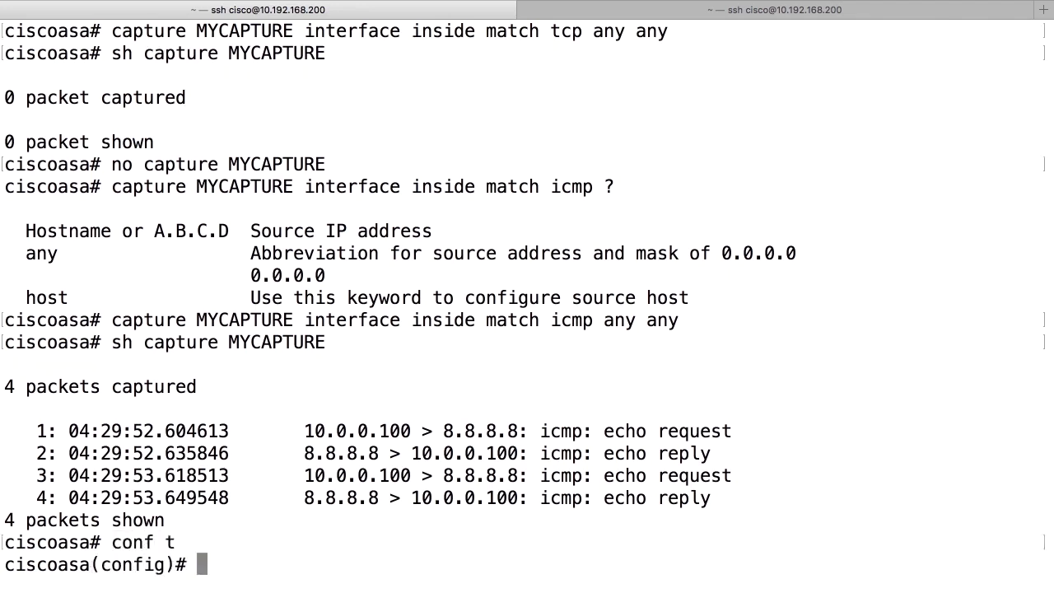
pyautogui.write('sh run acce')
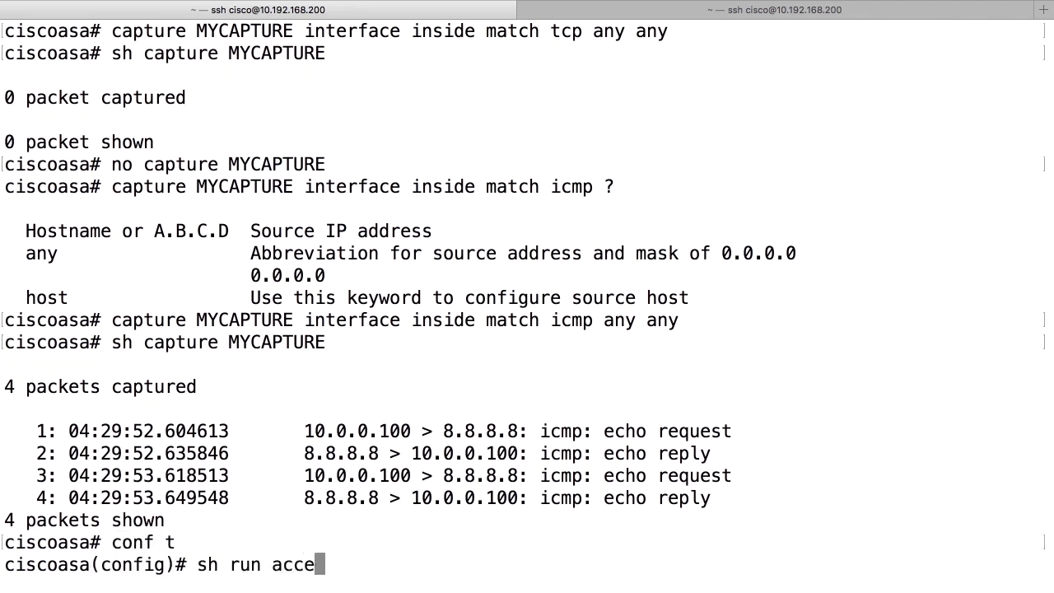
pyautogui.write('ss-li')
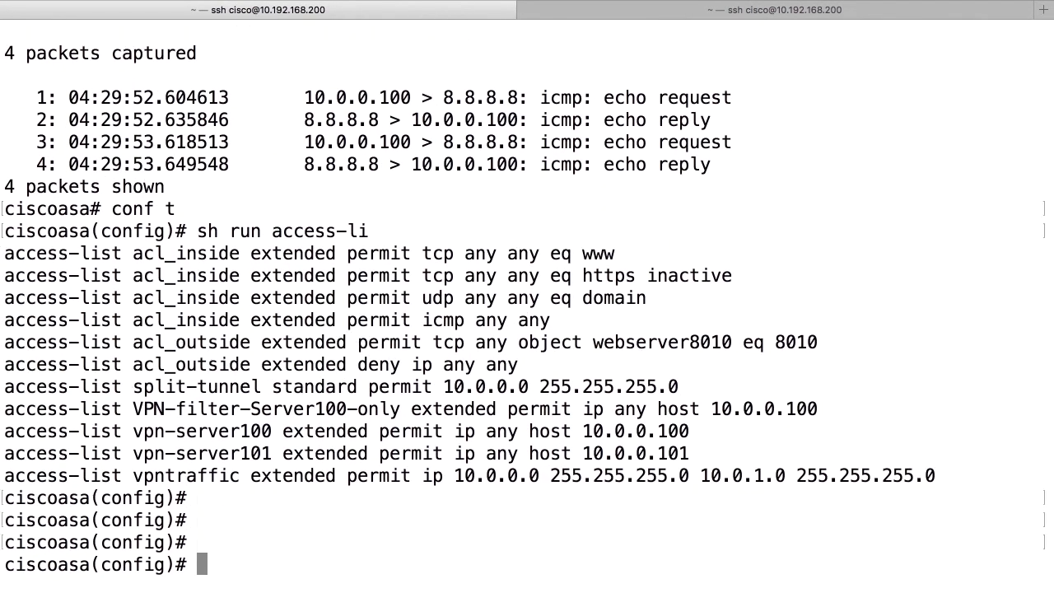
pyautogui.write('access-list')
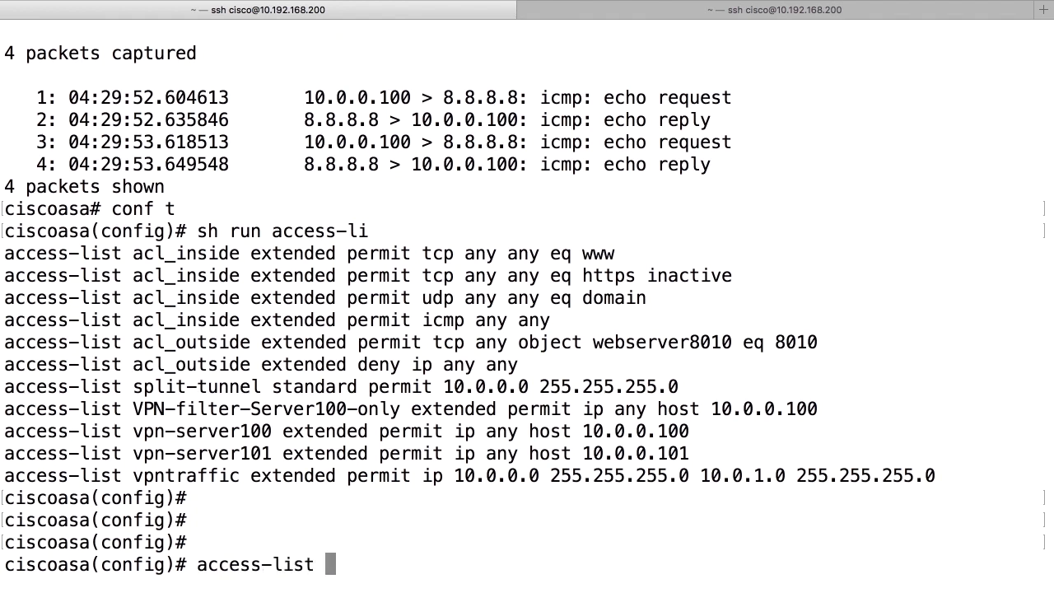
pyautogui.write('CAPTURE')
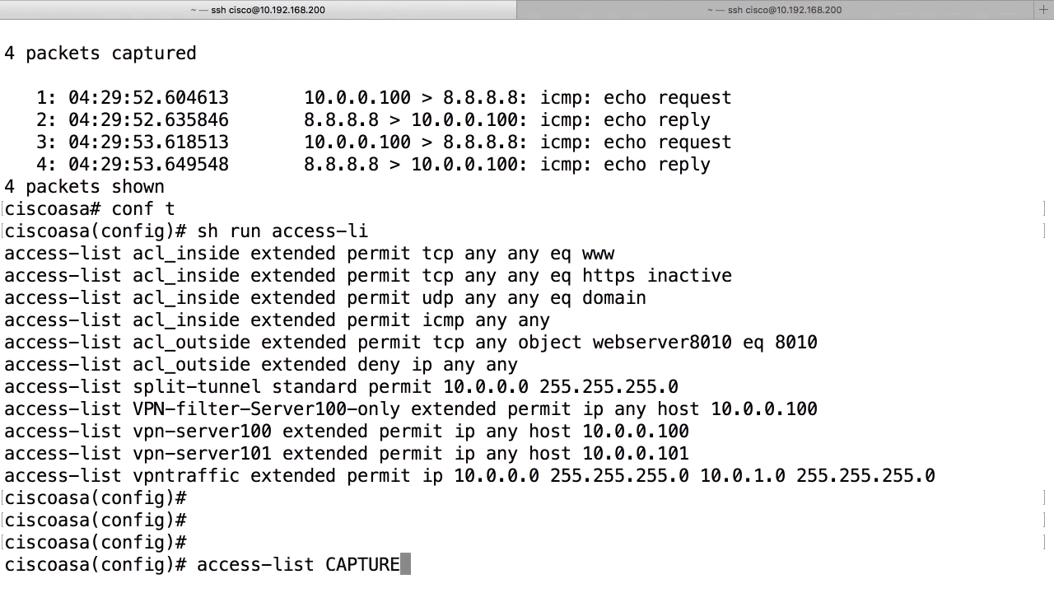
pyautogui.write('ext')
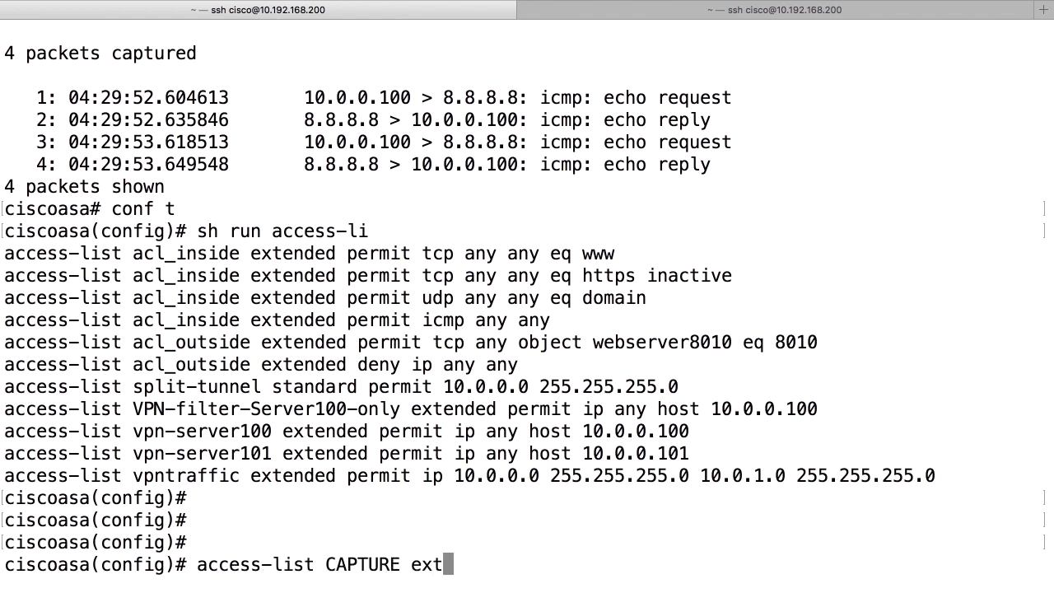
pyautogui.write('ended permit')
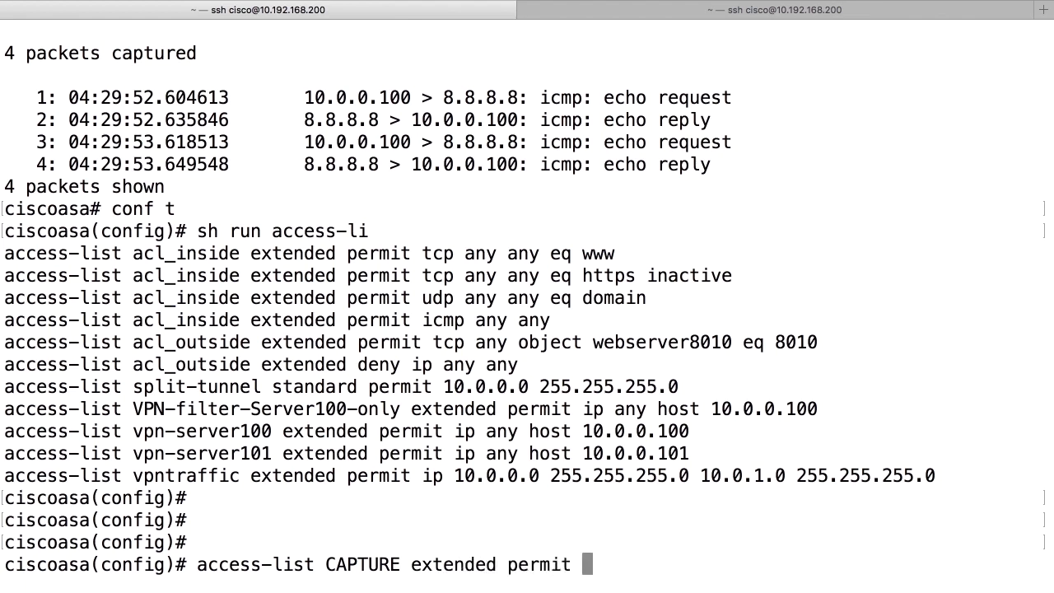
pyautogui.write('icmp any')
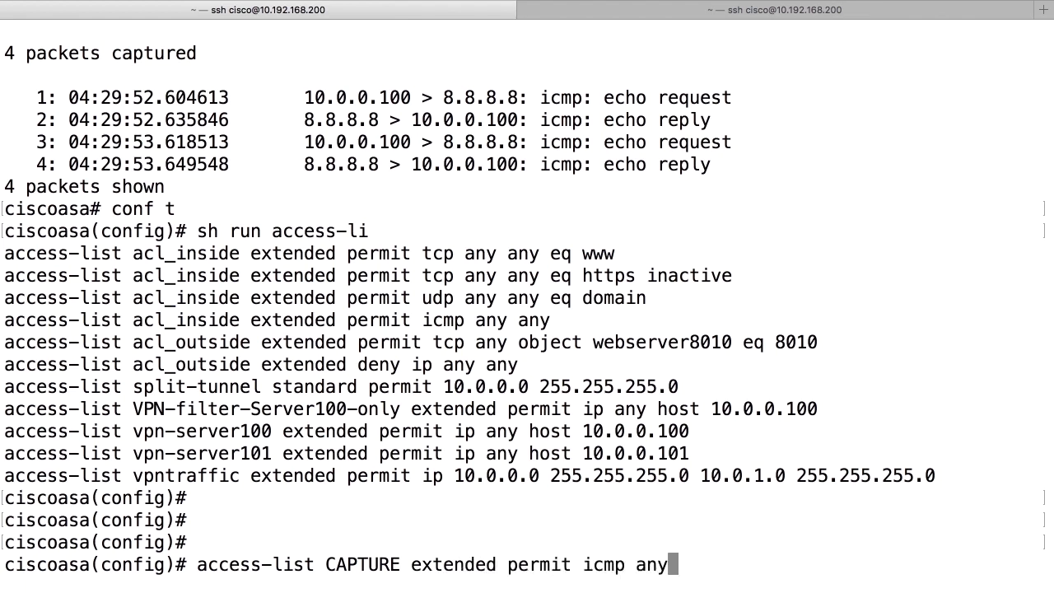
pyautogui.write('a')
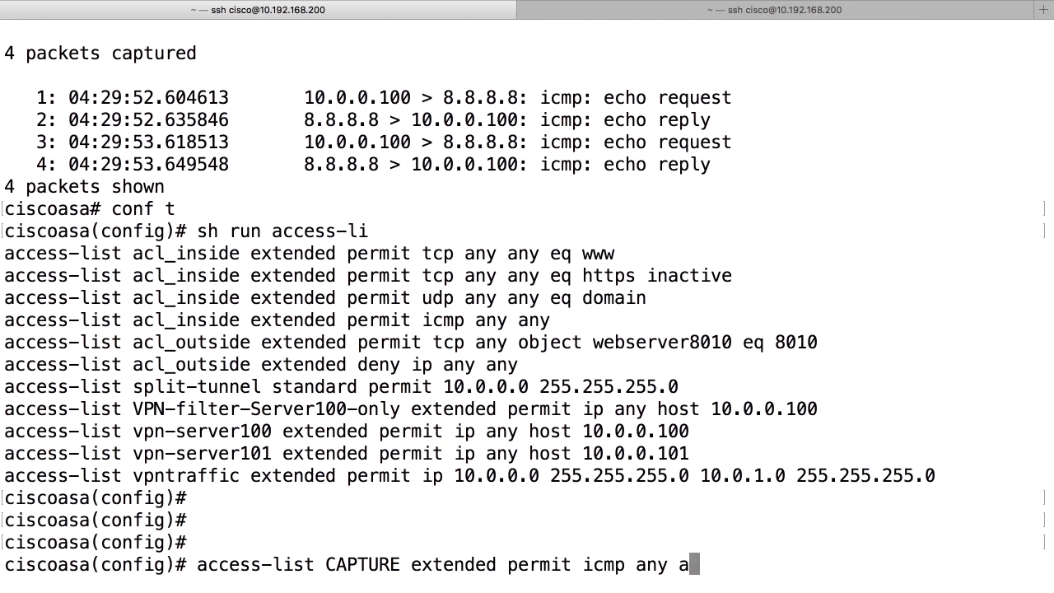
pyautogui.press('backspace')
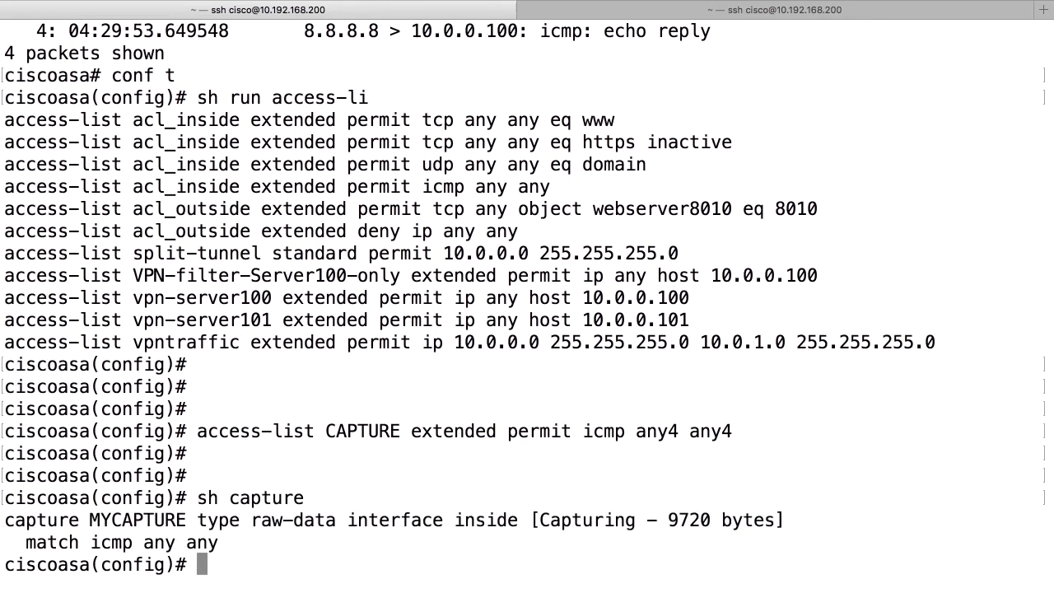
# - Re-enter config mode and show MYCAPTURE with 'sh capture MYCAPTURE'
pyautogui.write('conf t')
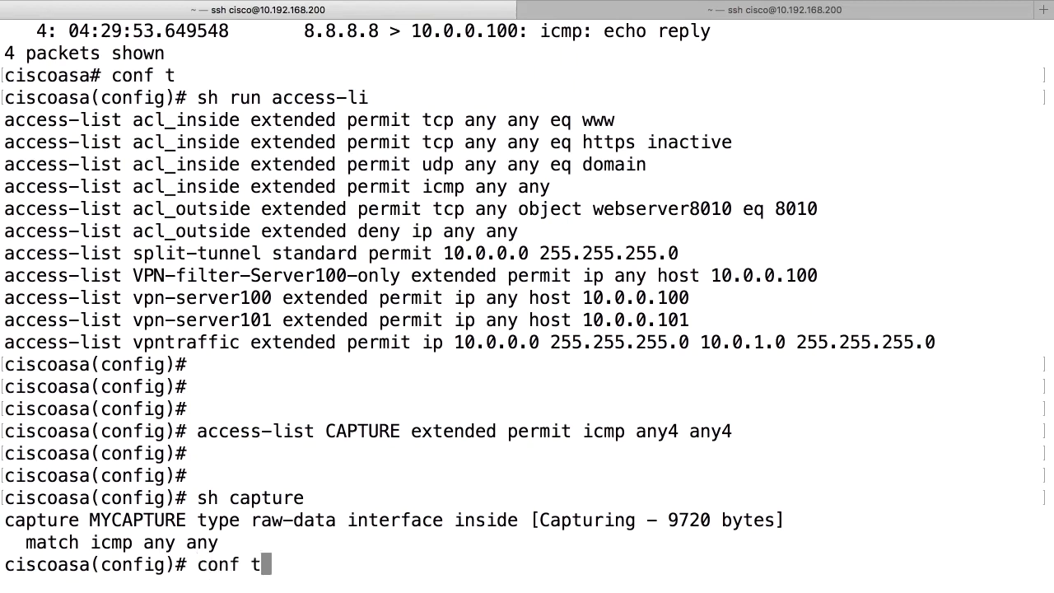
pyautogui.write('sh capture MYCAPTURE')
pyautogui.write('capture MYNEW')
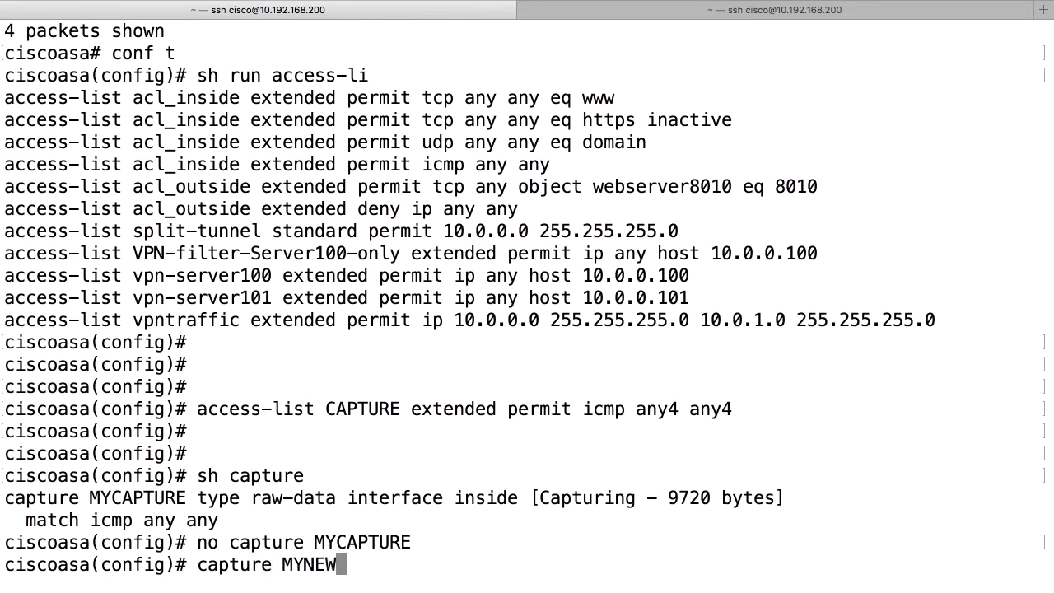
# - Define MYNEWCAPTURE with access-list CAPTURE on the inside interface
pyautogui.write('CAPTURE access-list CAPTURE')
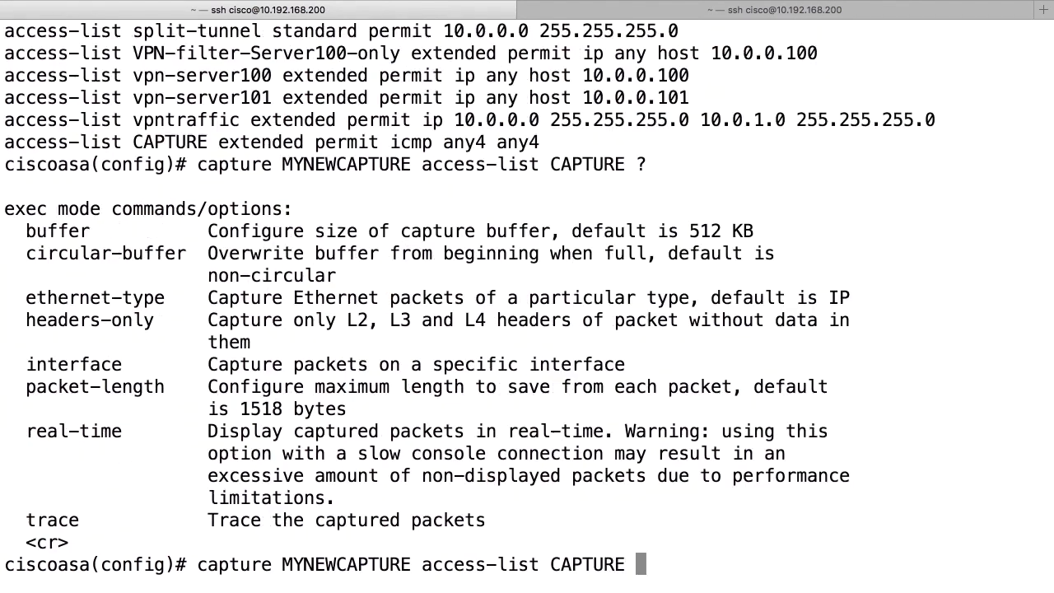
pyautogui.write('interface ins')
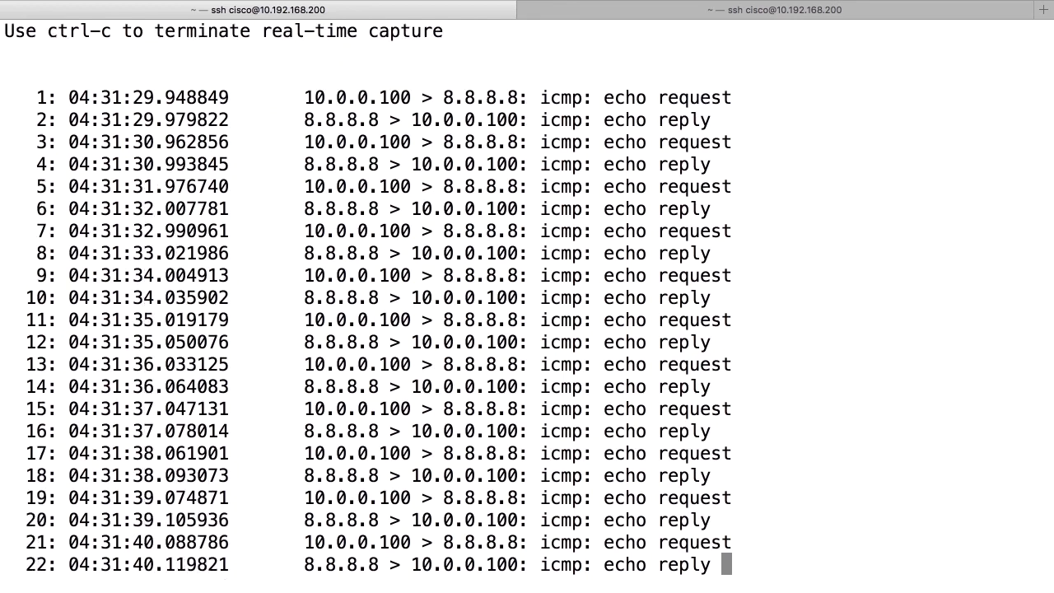
pyautogui.scroll(-3)
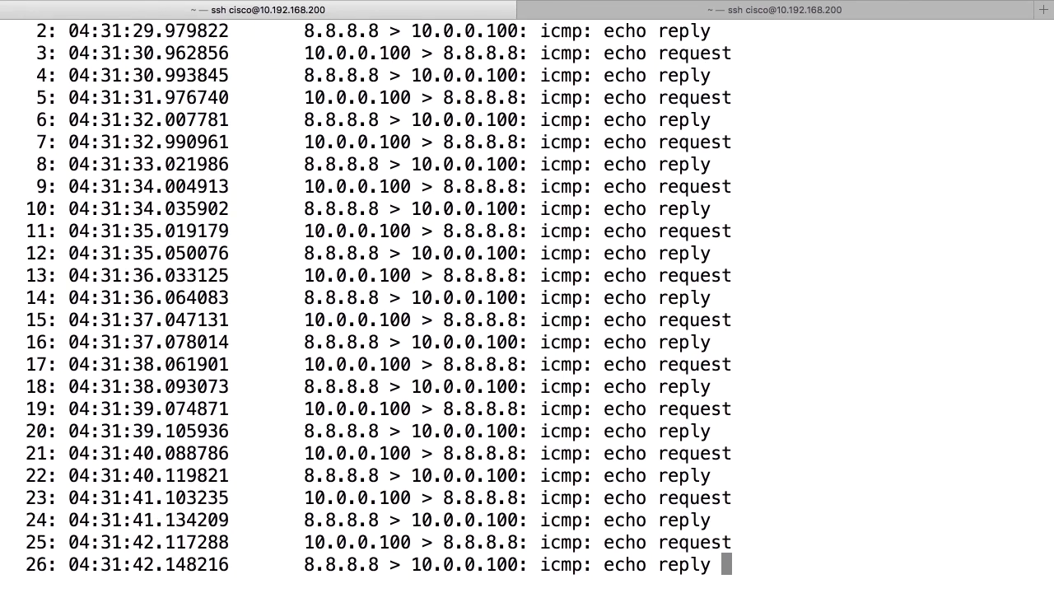
pyautogui.scroll(-3)
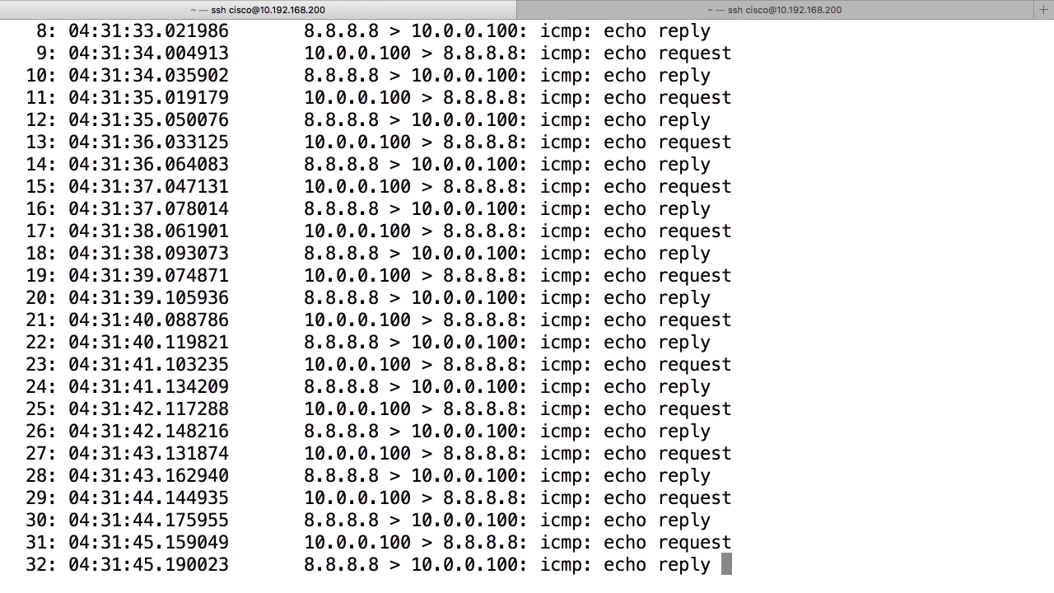
pyautogui.scroll(-3)
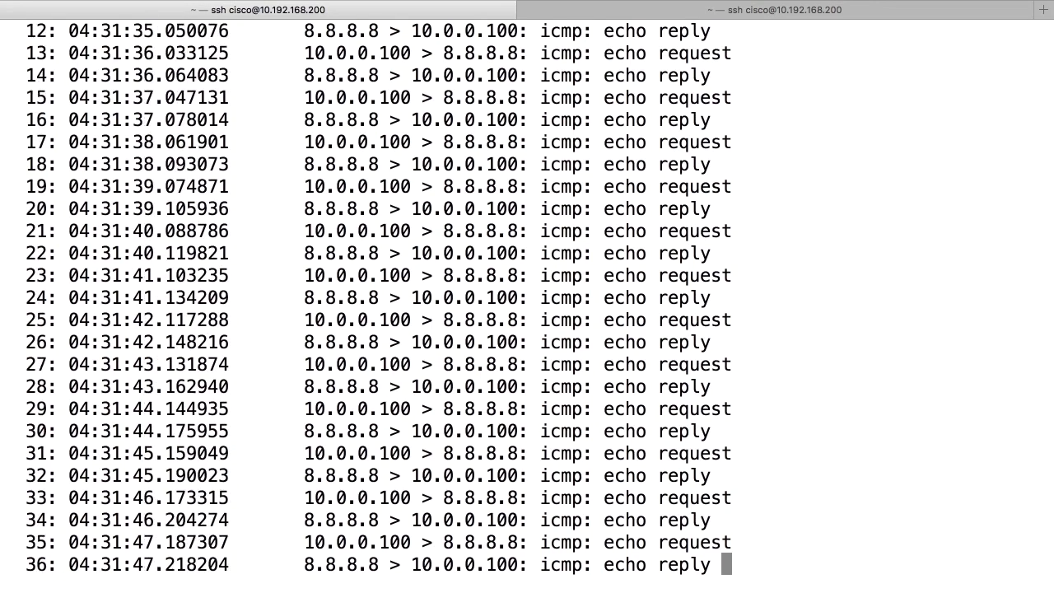
pyautogui.scroll(-3)
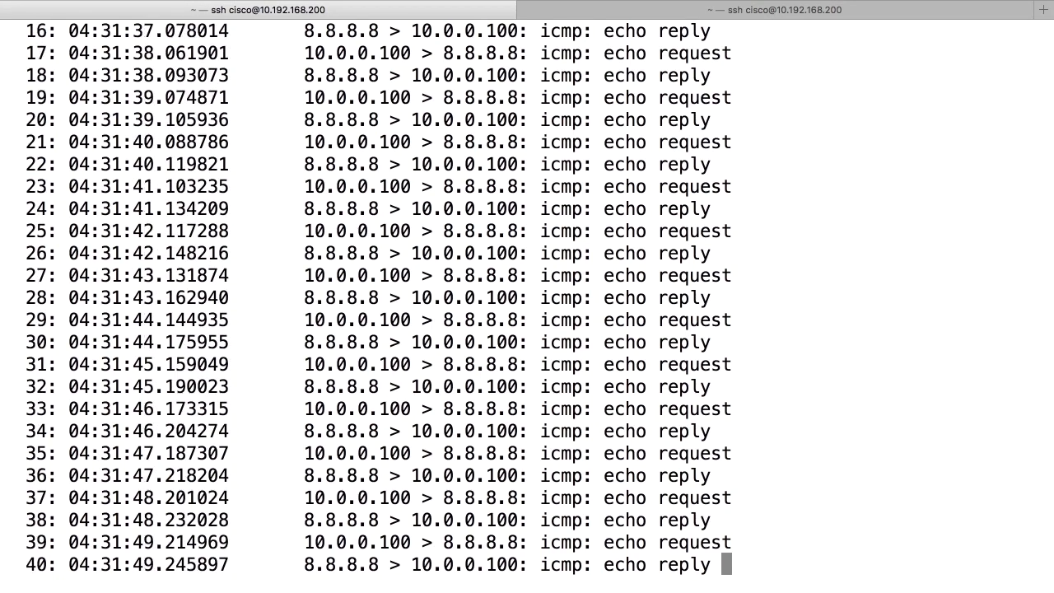
pyautogui.scroll(-3)
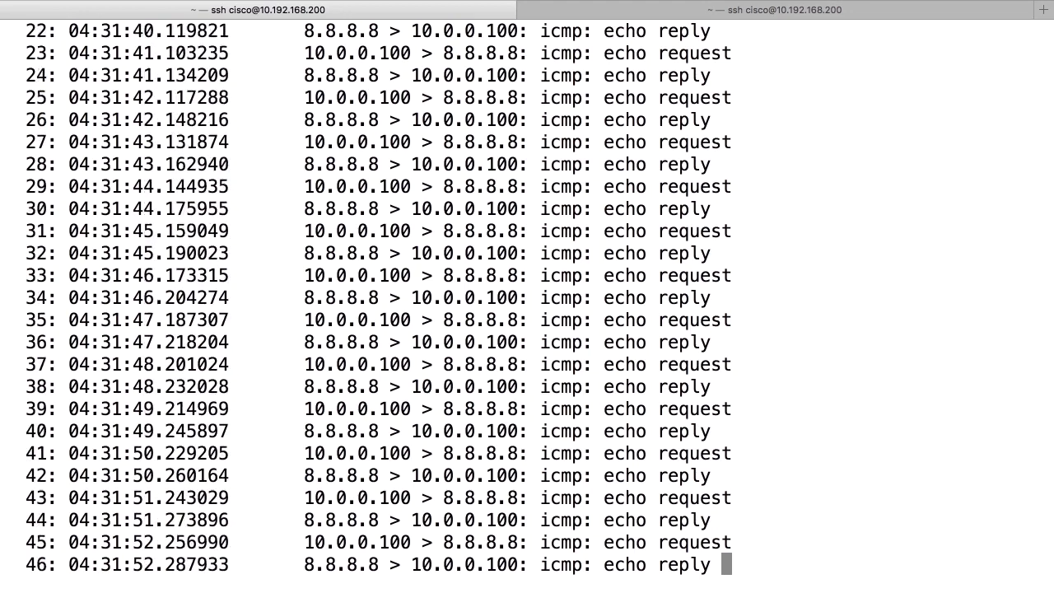
pyautogui.scroll(-3)
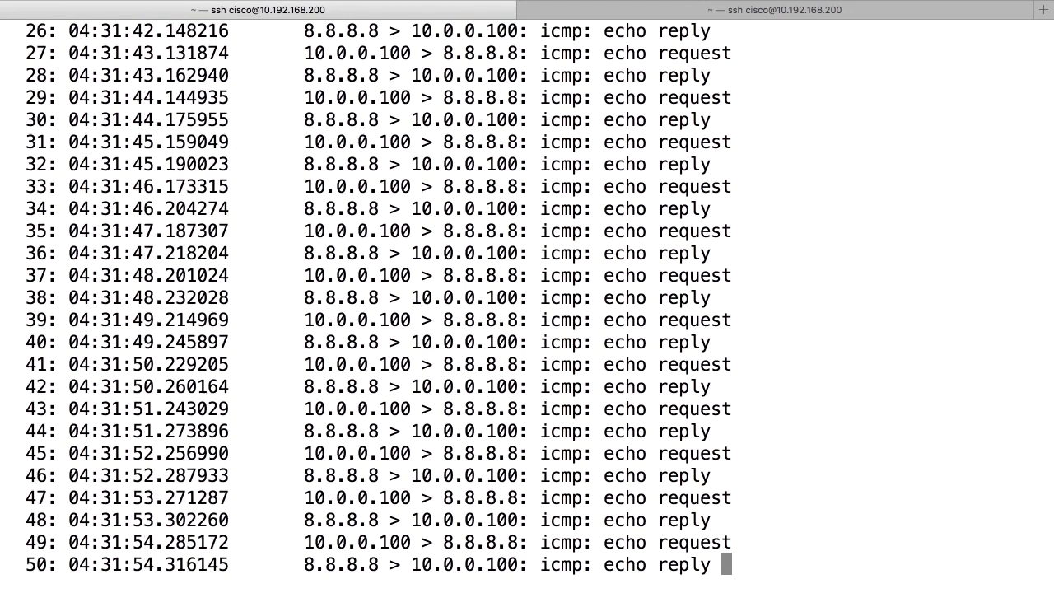
pyautogui.scroll(-3)
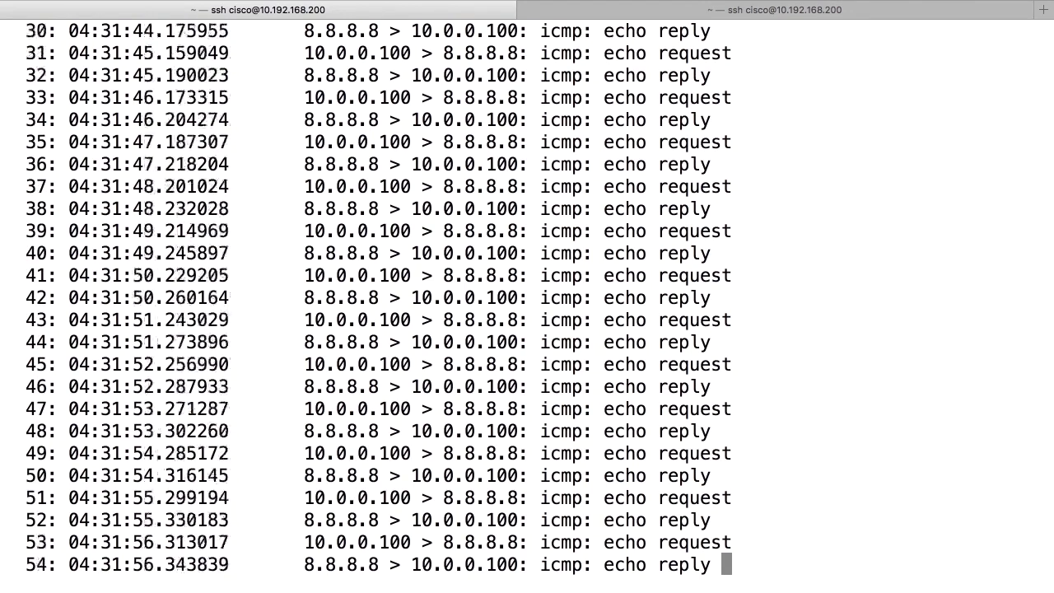
pyautogui.scroll(-3)
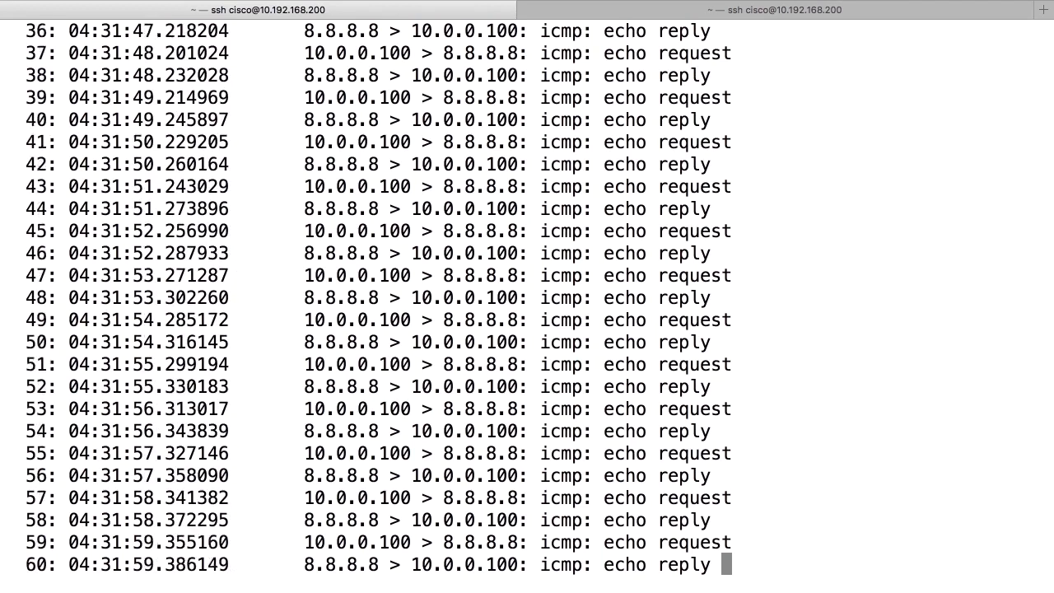
pyautogui.scroll(-3)
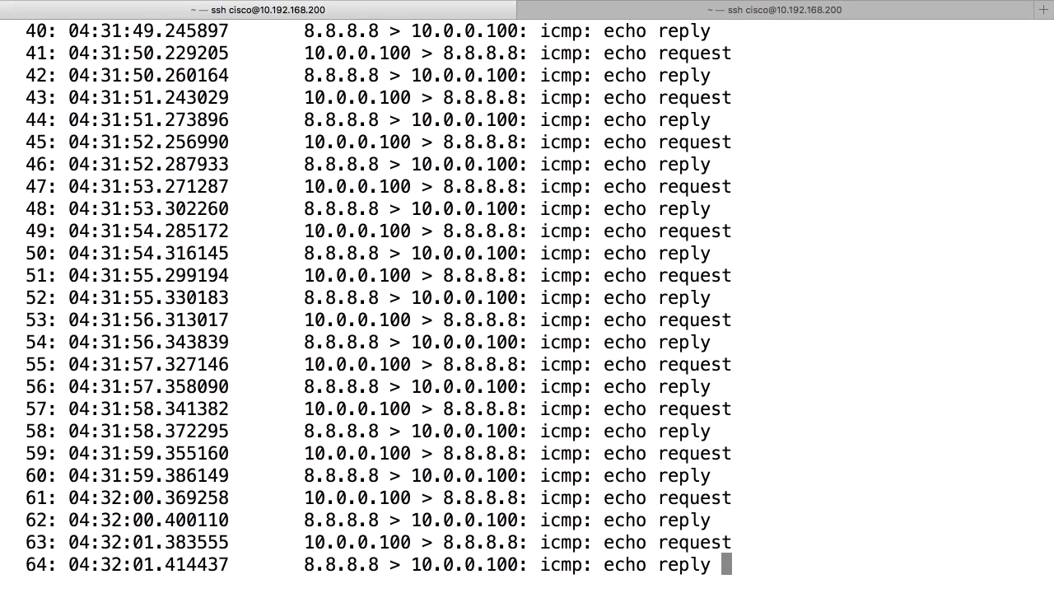
pyautogui.scroll(-3)
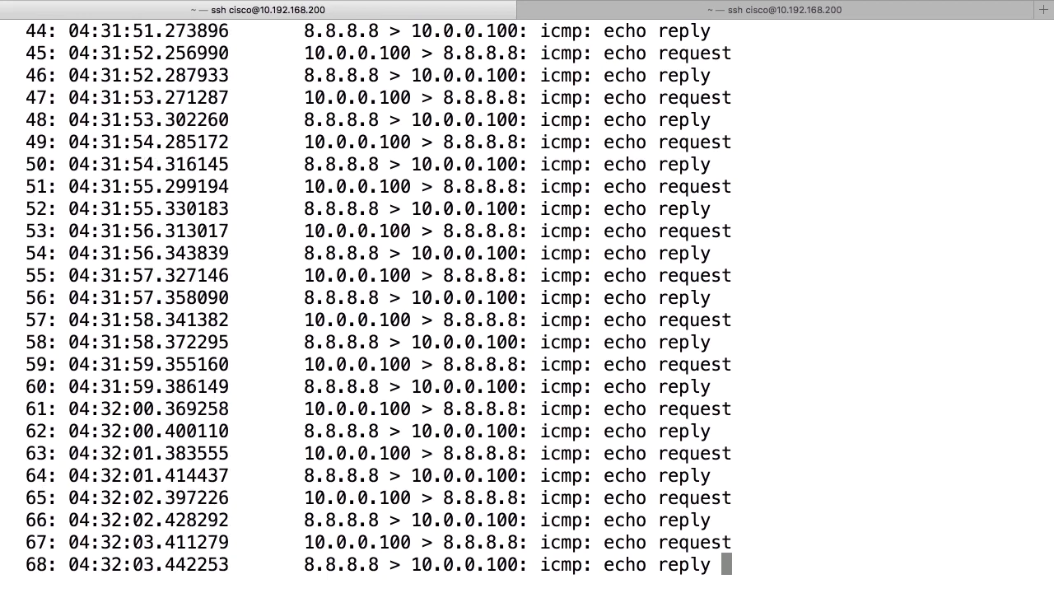
pyautogui.scroll(-3)
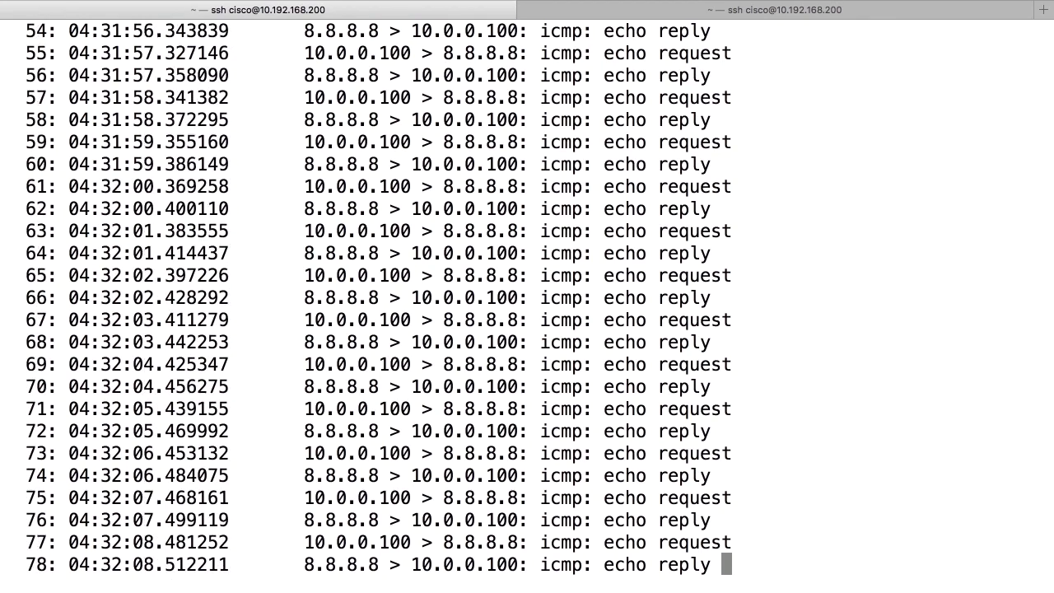
pyautogui.scroll(-3)
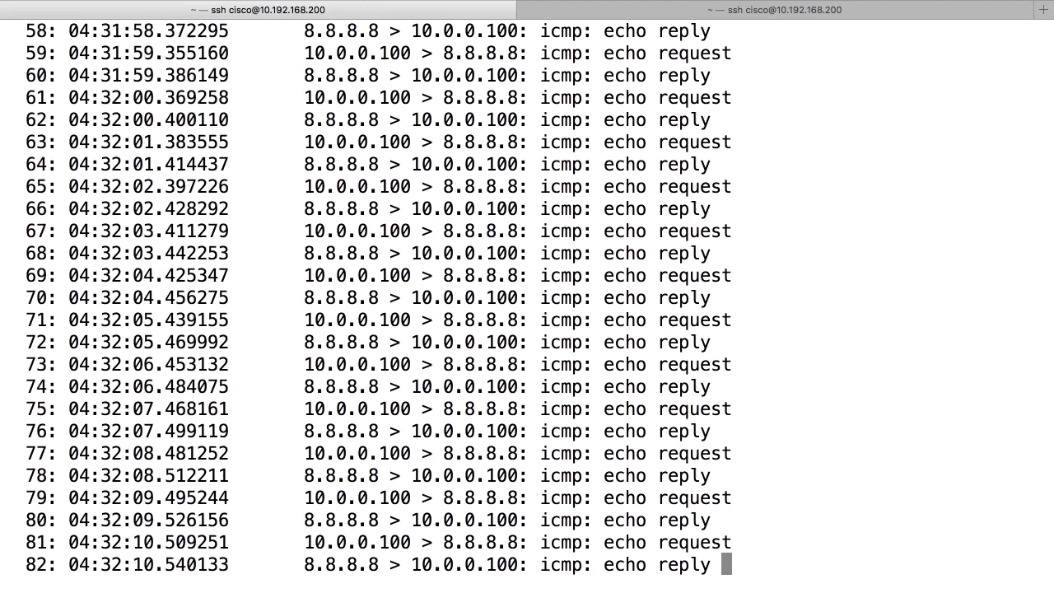
pyautogui.scroll(-3)
pyautogui.write('capture MYNEWCAPTURE access-list CAPTURE interface inside')
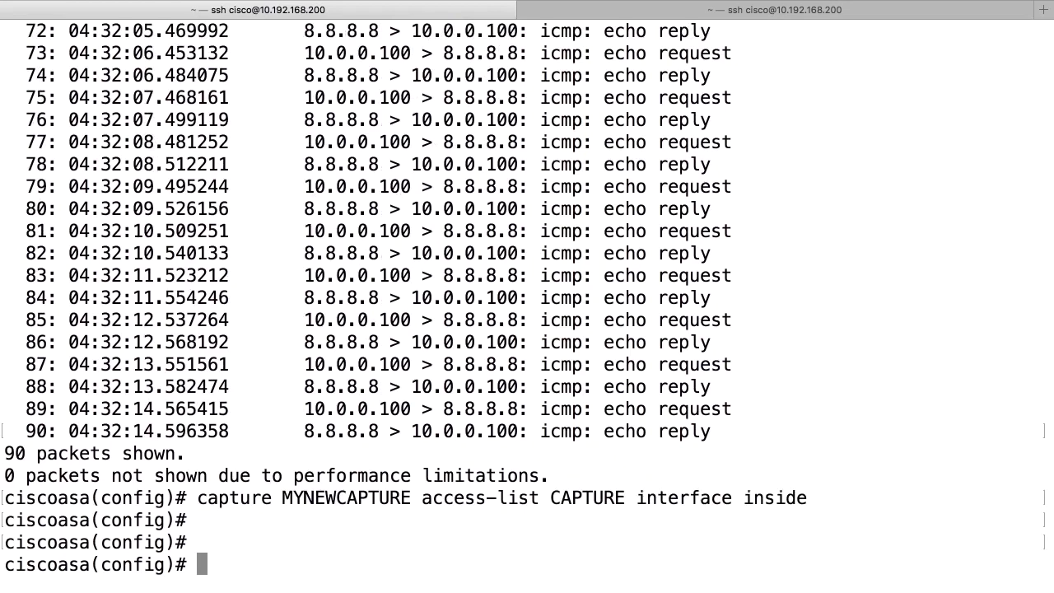
# - Run 'sh capture' to confirm MYNEWCAPTURE on inside with access-list CAPTURE at 9900 bytes
pyautogui.write('sh capture')
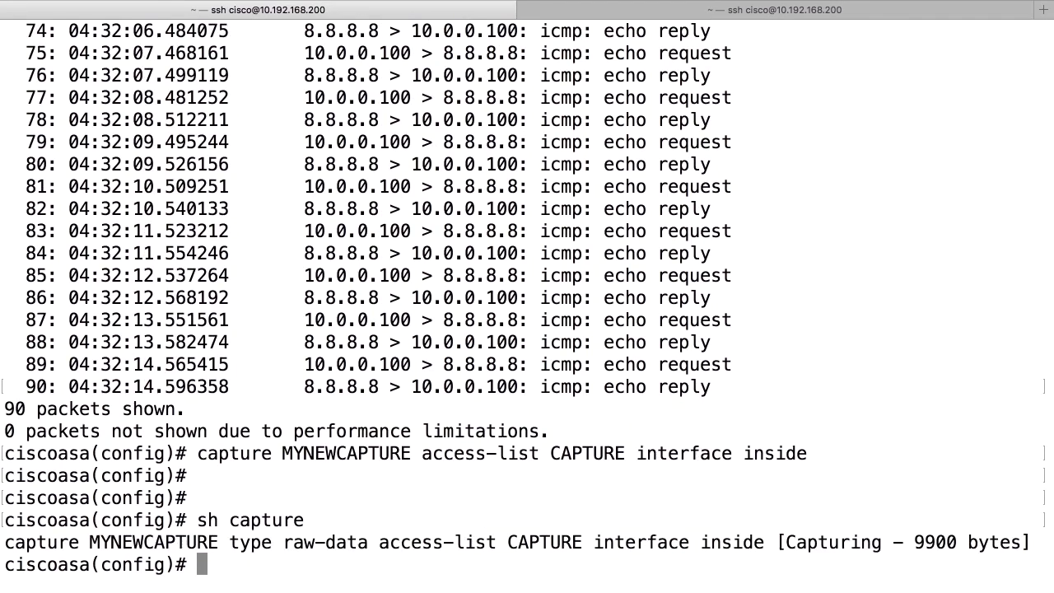
pyautogui.write('sh capture')
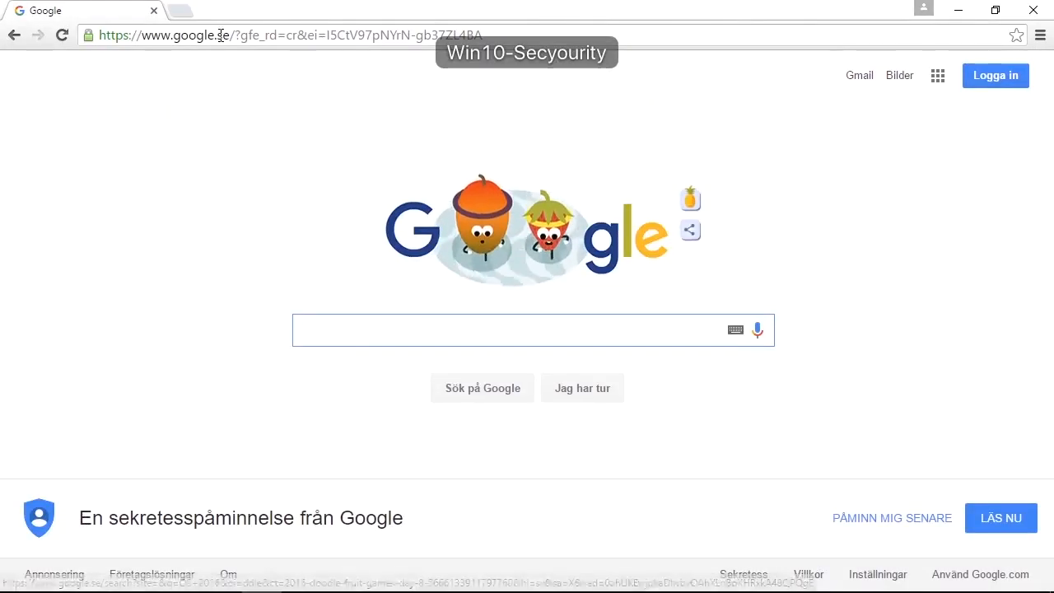
pyautogui.write('https://10.192.168.200/+CSCOE+/logon.html#form_title_text')
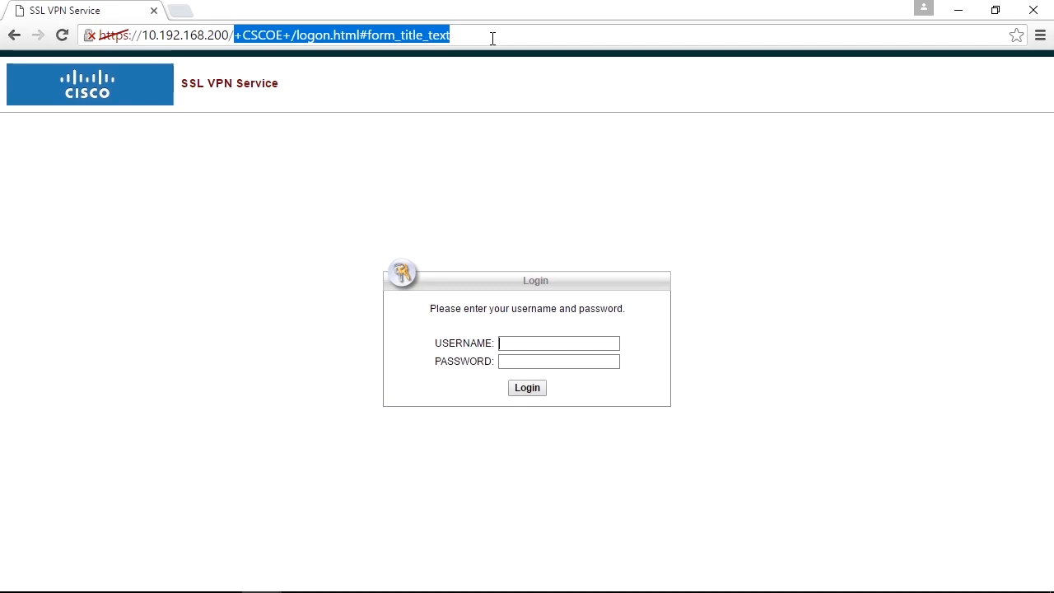
pyautogui.write('https://10.192.168.200/capture/MYNEWCAPTURE')
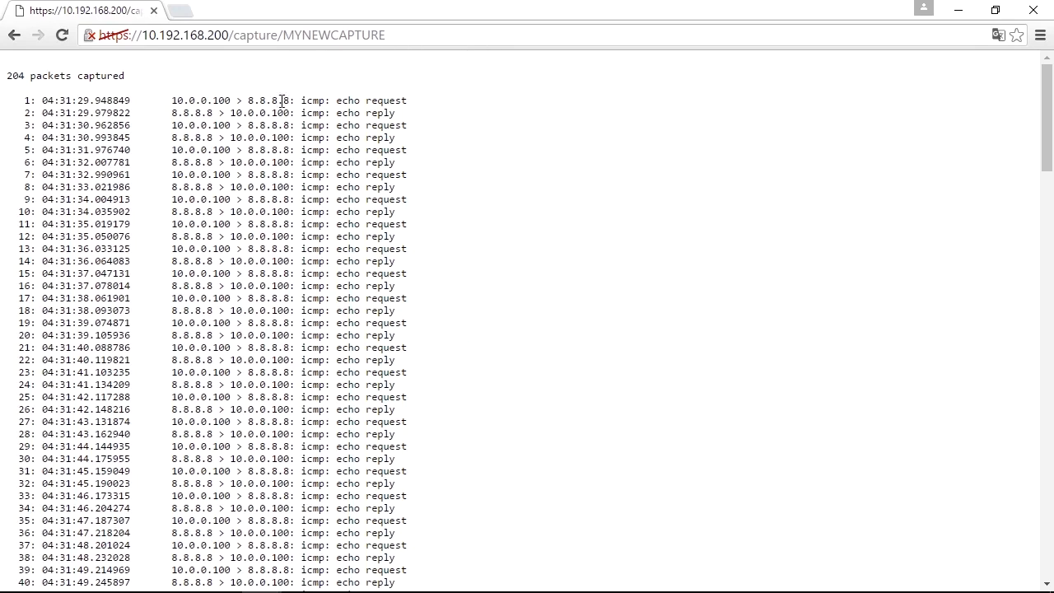
# - Append /pcap to the MYNEWCAPTURE page address to download the 204-packet capture as a pcap
pyautogui.scroll(-3)
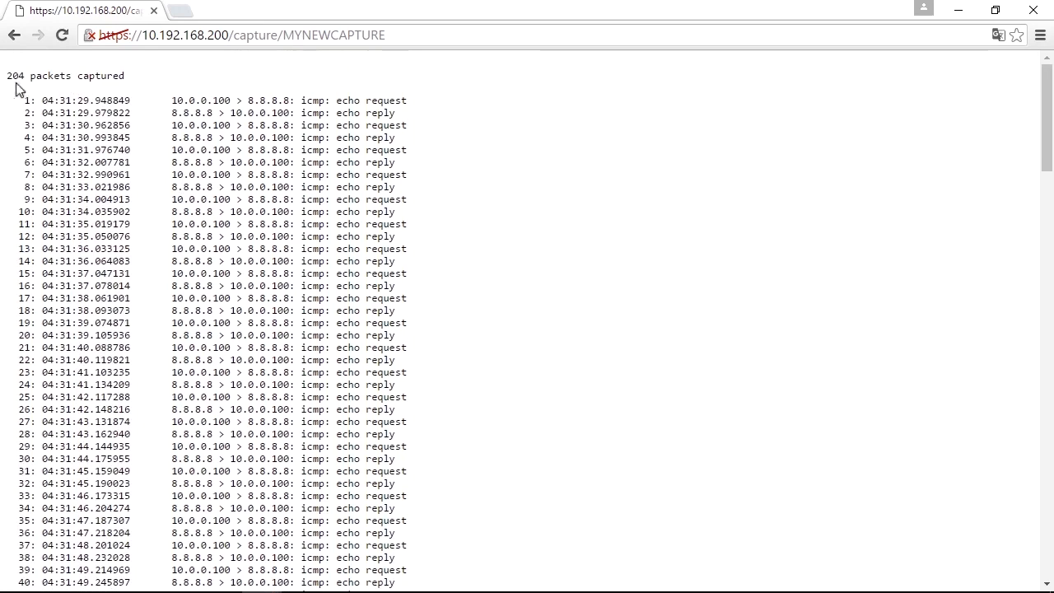
pyautogui.click(463, 35)
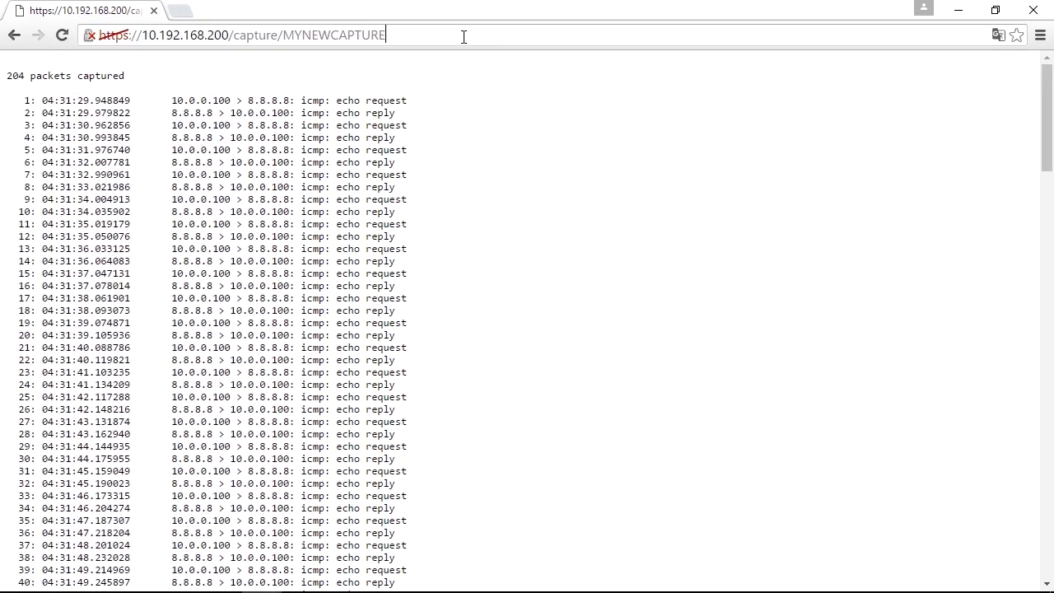
pyautogui.write('/pc')
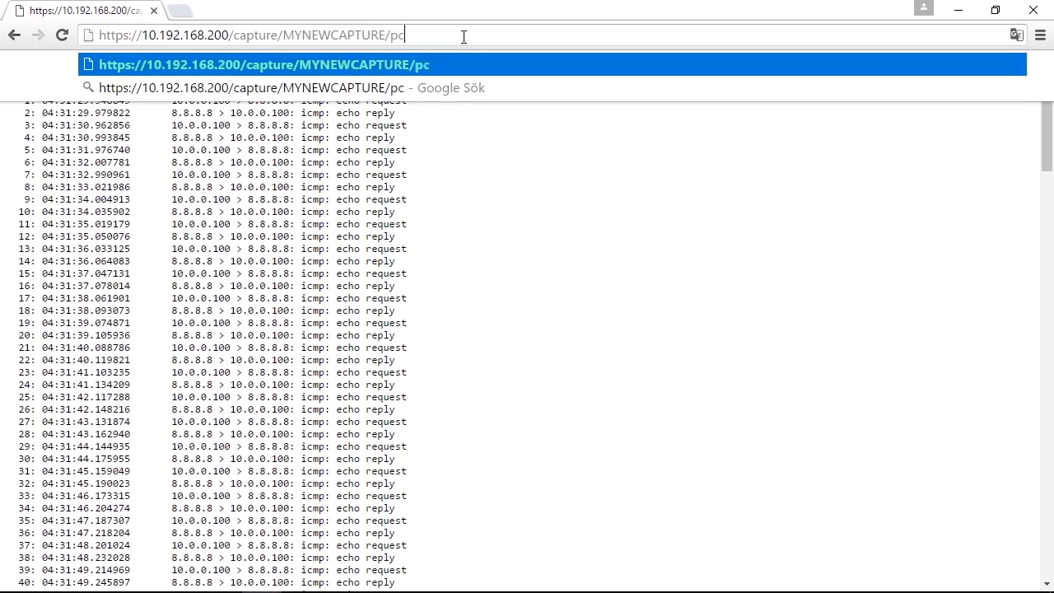
pyautogui.write('ap')
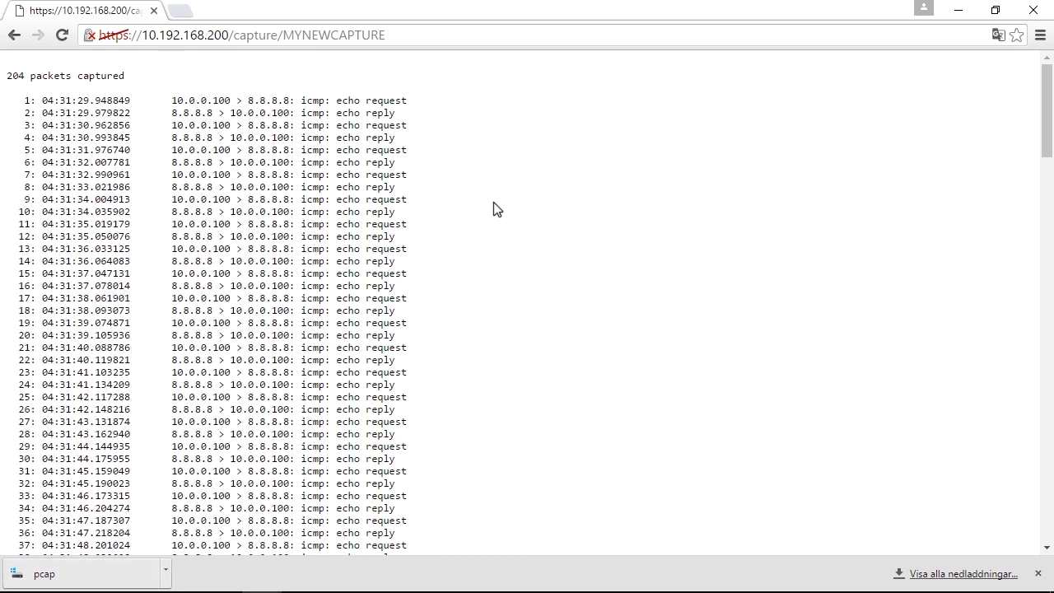
pyautogui.moveTo(649, 105)
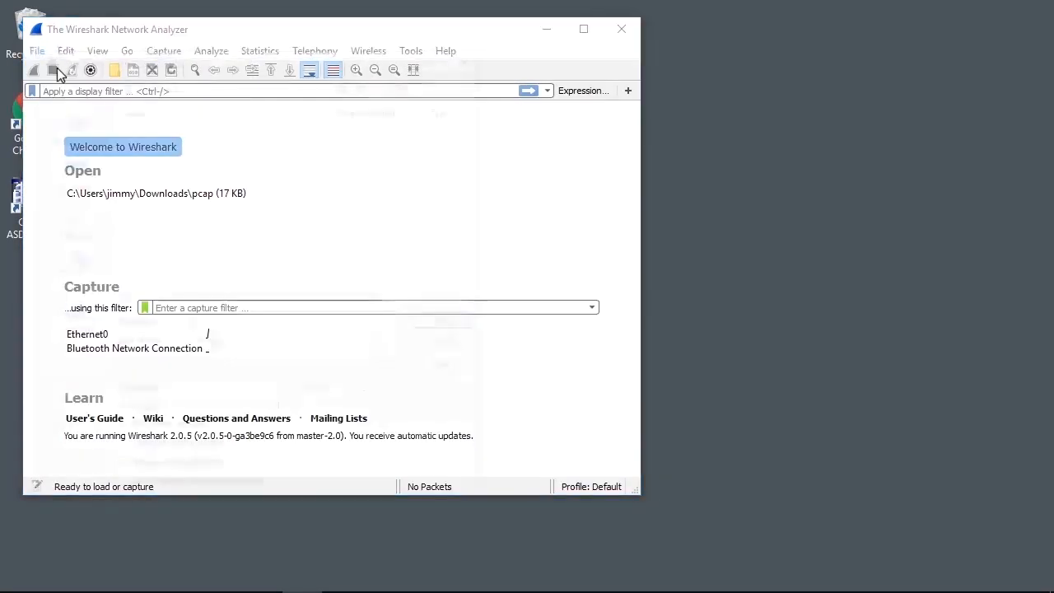
# - Load the pcap from Downloads and enlarge the maximized window's packet list to show all 204 ICMP packets
pyautogui.click(53, 69)
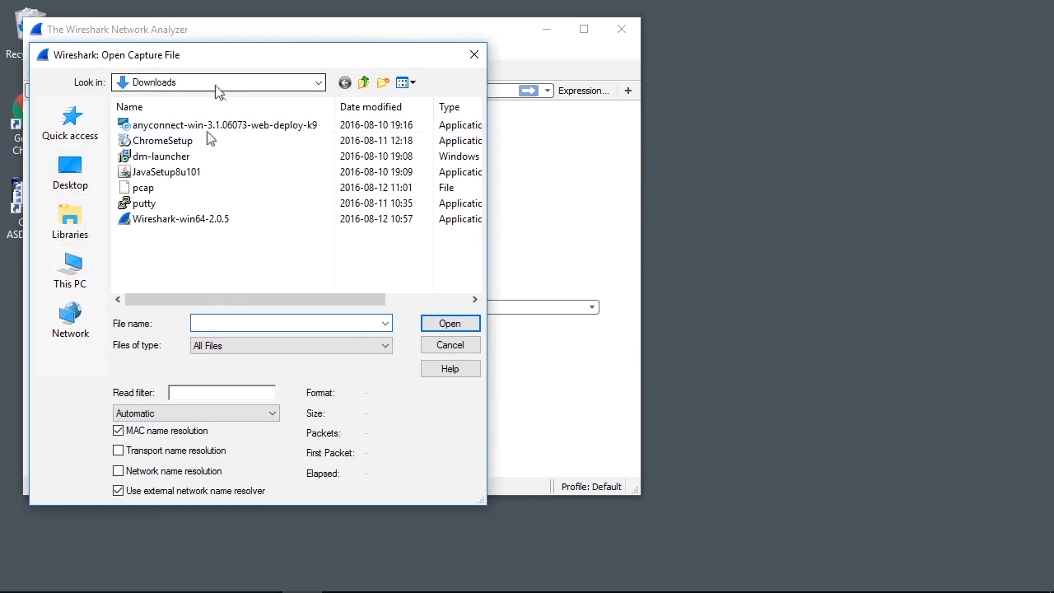
pyautogui.doubleClick(143, 188)
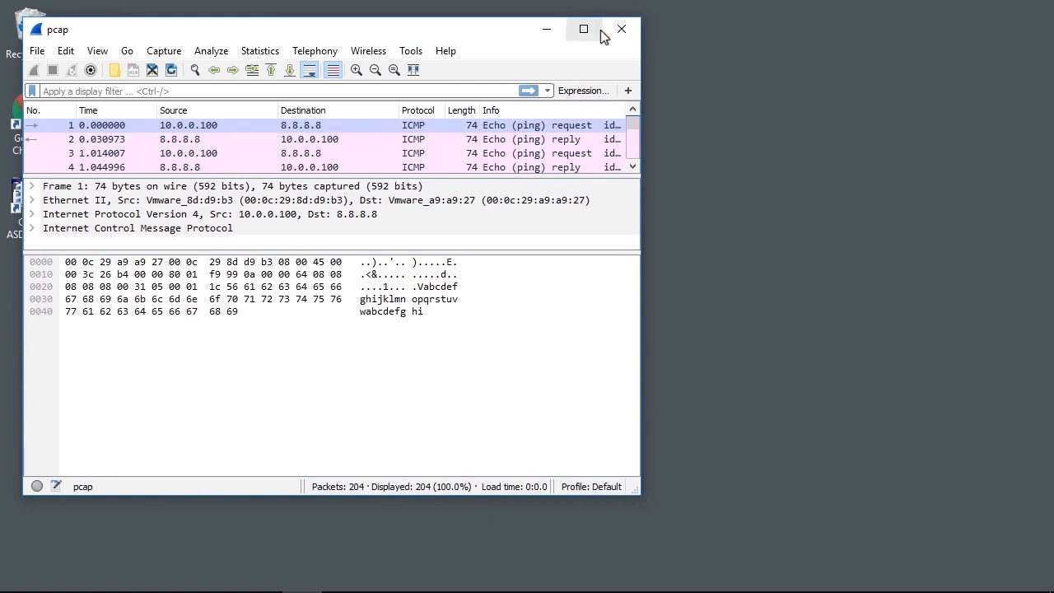
pyautogui.click(583, 29)
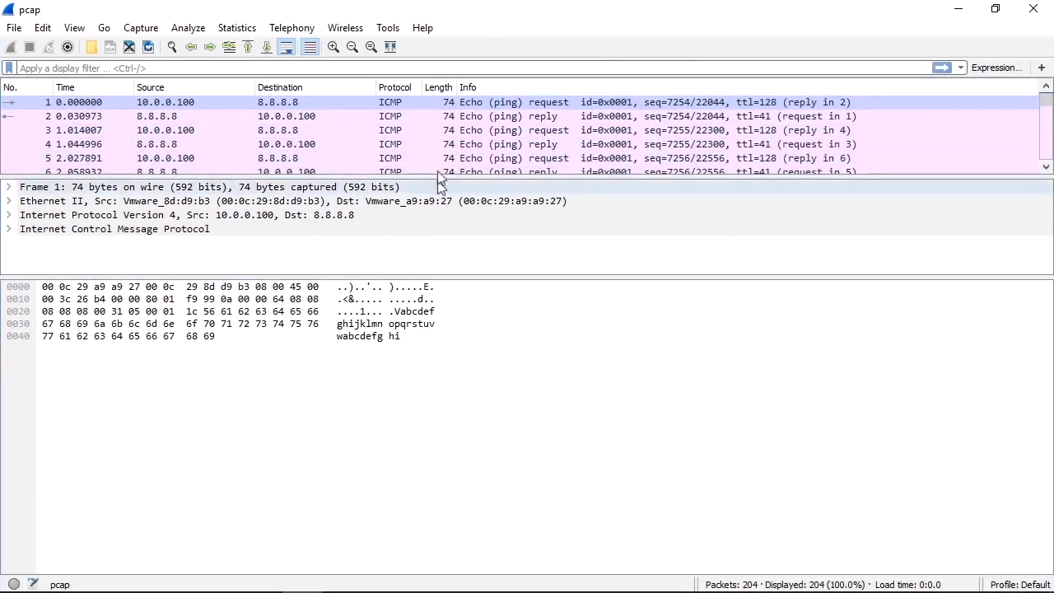
pyautogui.moveTo(442, 179); pyautogui.dragTo(458, 402)
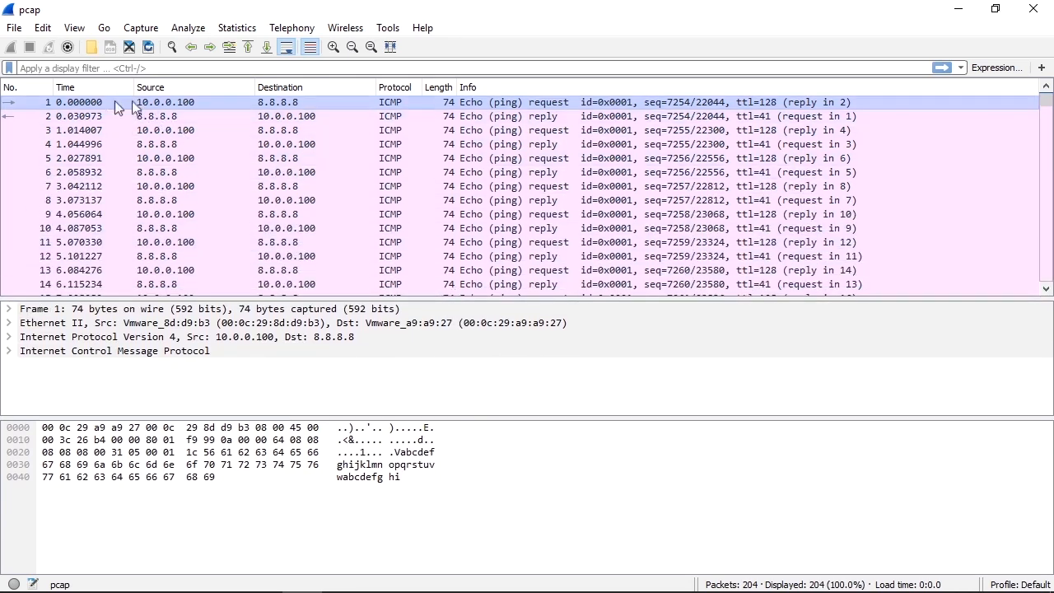
# - Select packet 4, the echo reply from 8.8.8.8, and review its Ethernet II and IPv4 headers
pyautogui.click(165, 145)
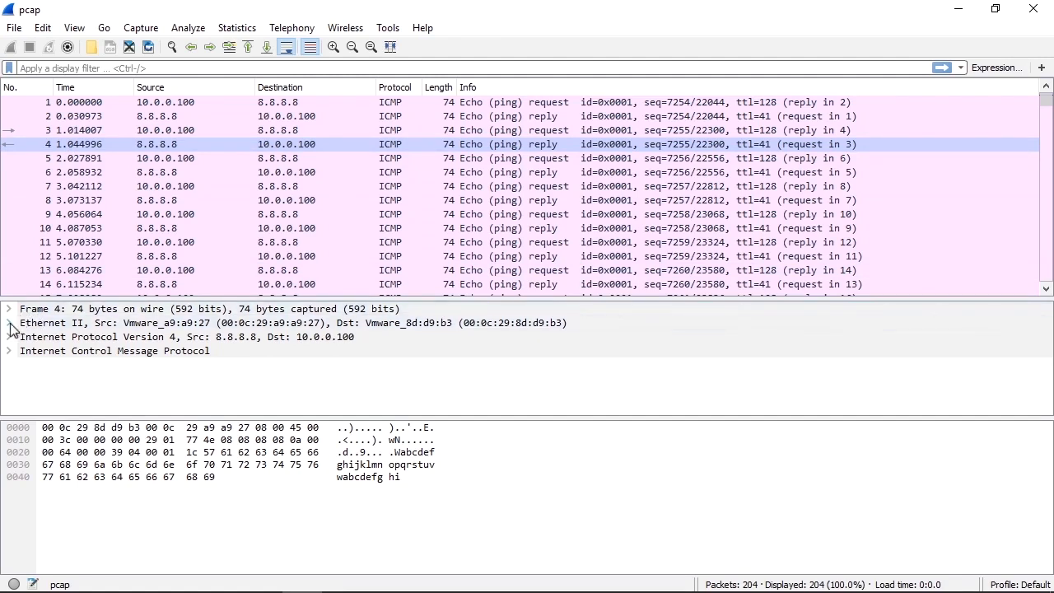
pyautogui.click(10, 321)
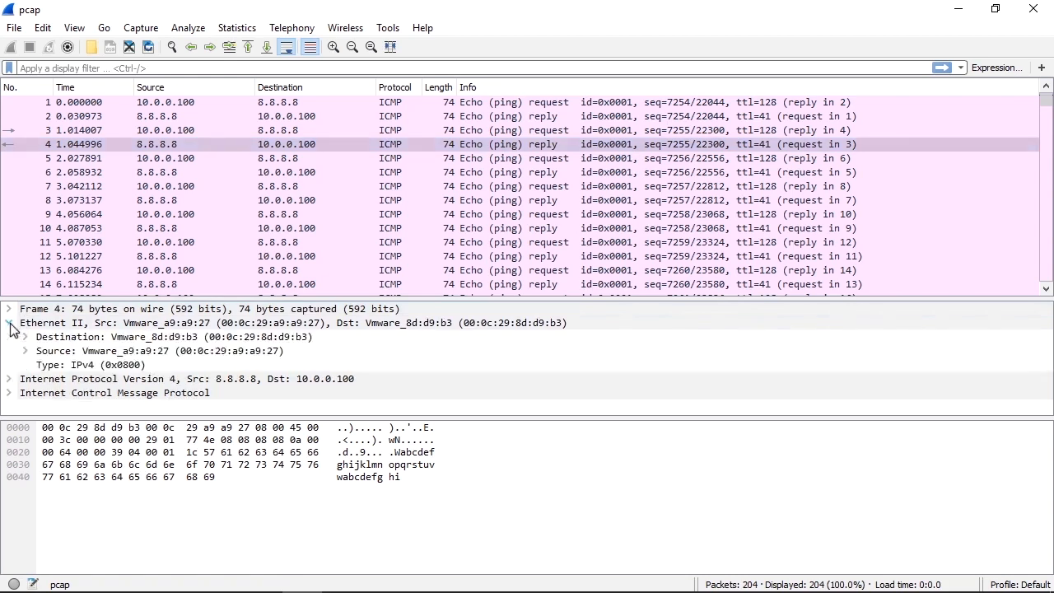
pyautogui.click(8, 321)
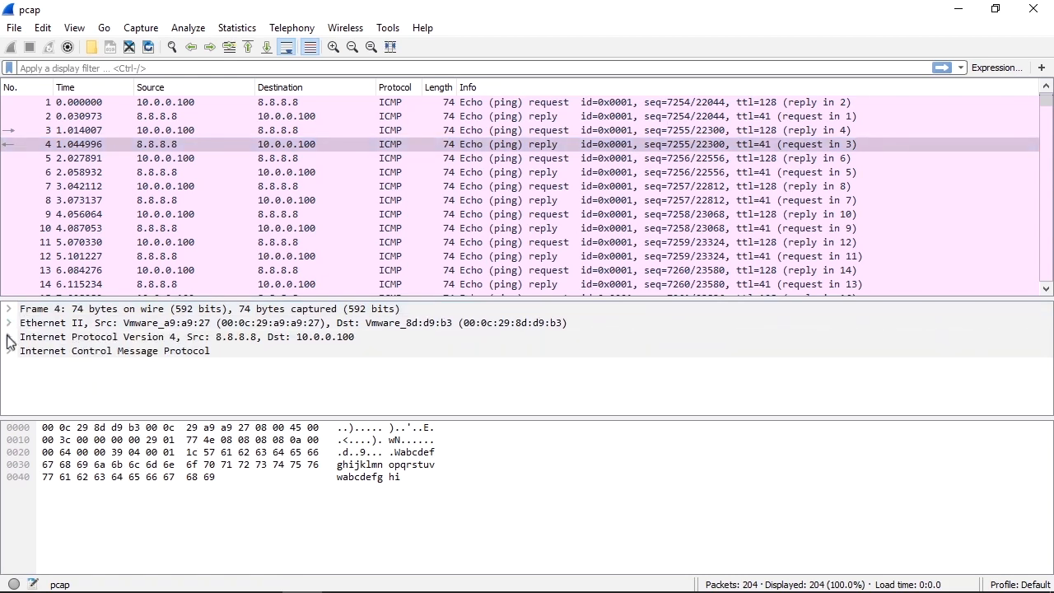
pyautogui.click(10, 336)
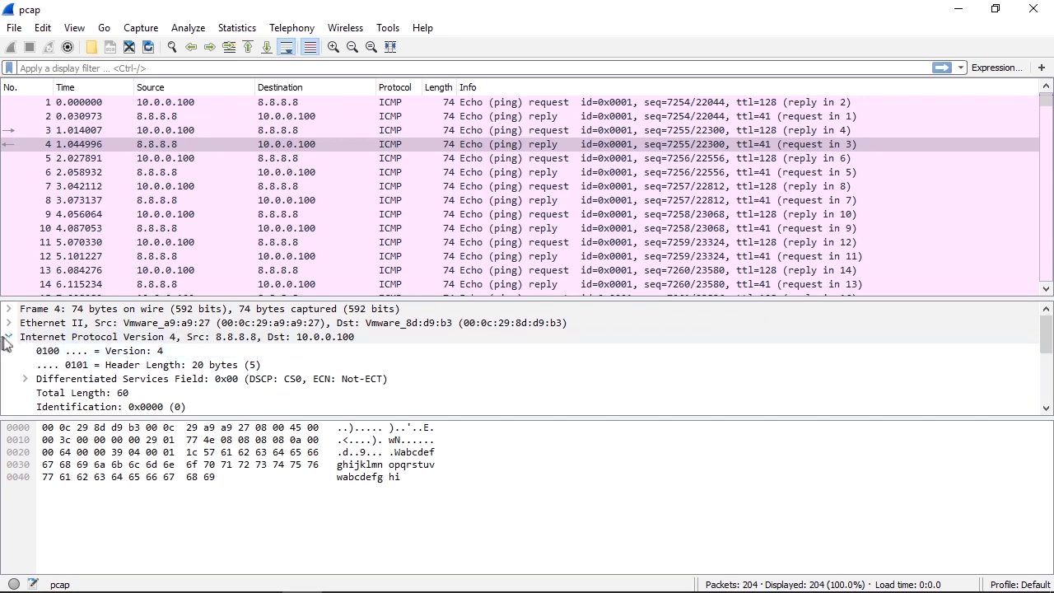
pyautogui.click(8, 336)
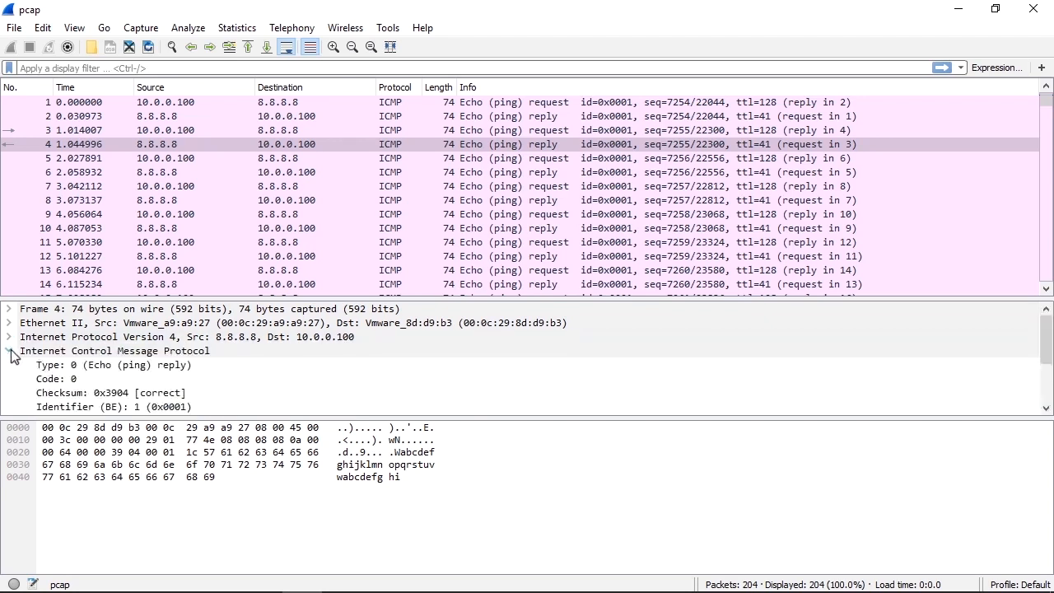
# - Expand packet 4's ICMP details showing a correct checksum, then move the list down to packets 183–198
pyautogui.click(114, 365)
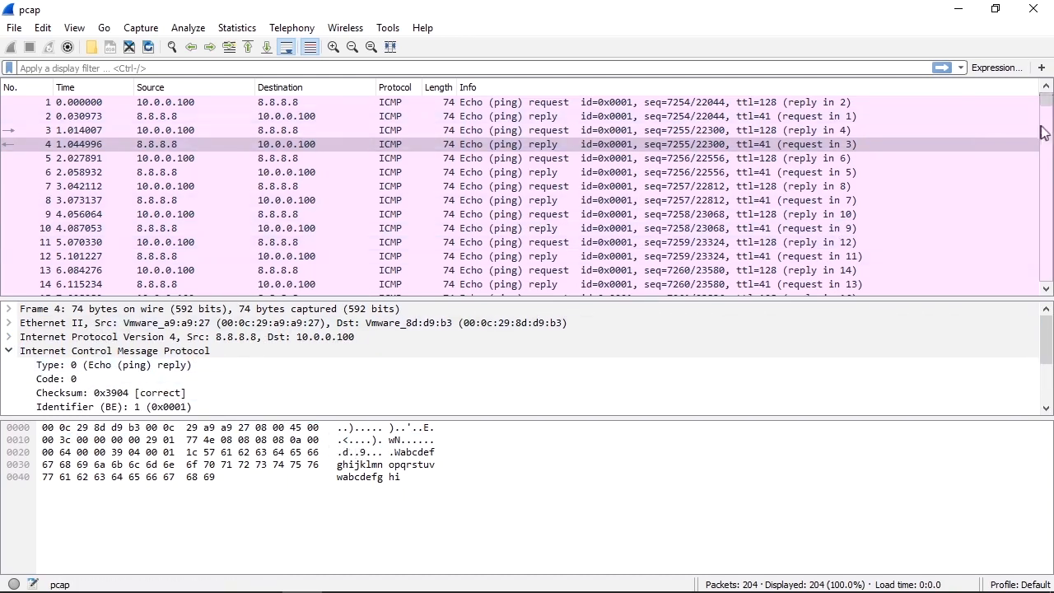
pyautogui.scroll(-3)
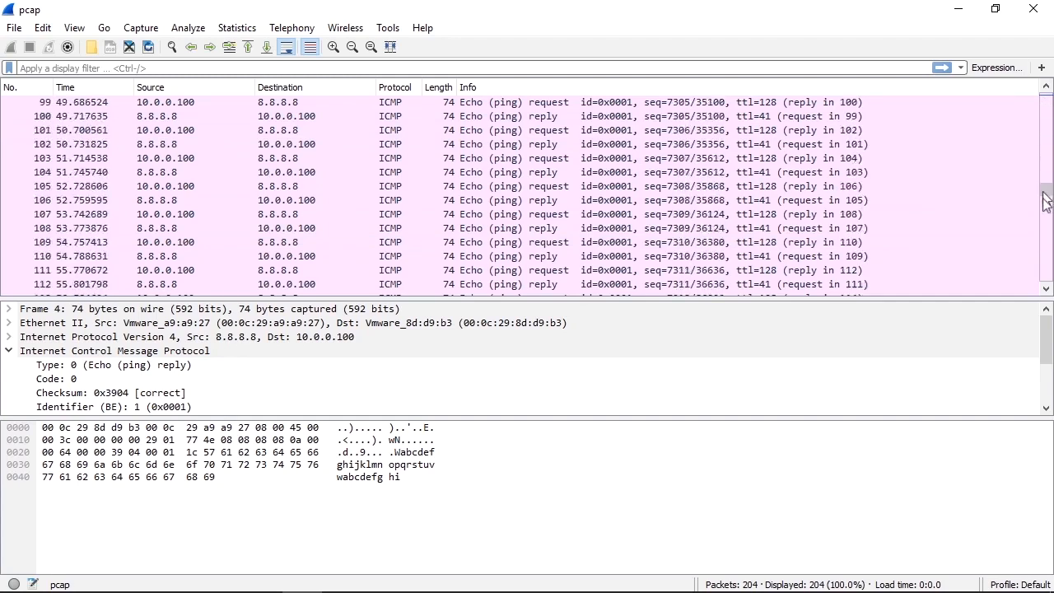
pyautogui.scroll(-3)
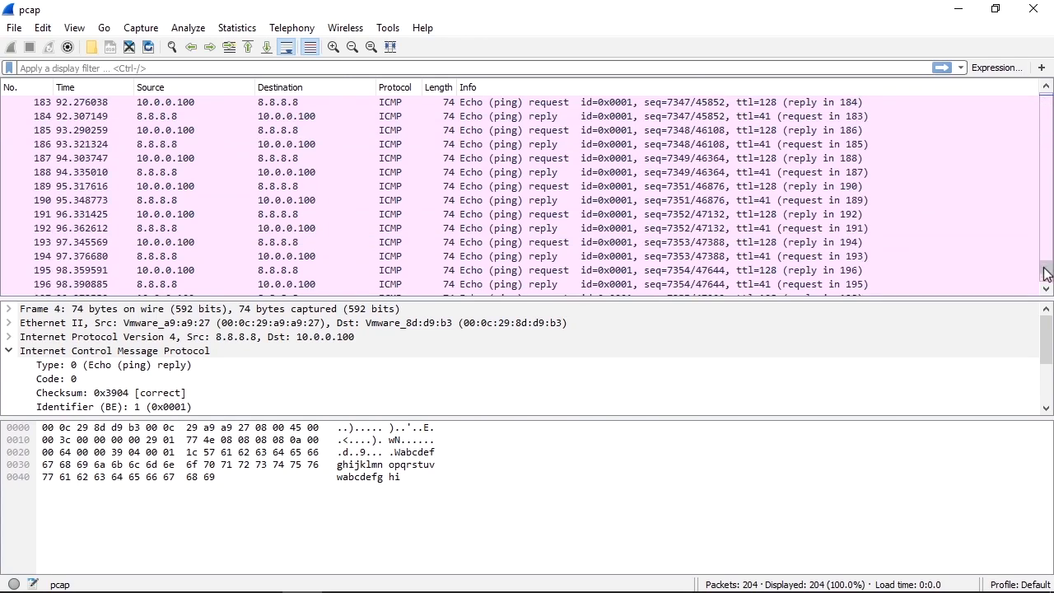